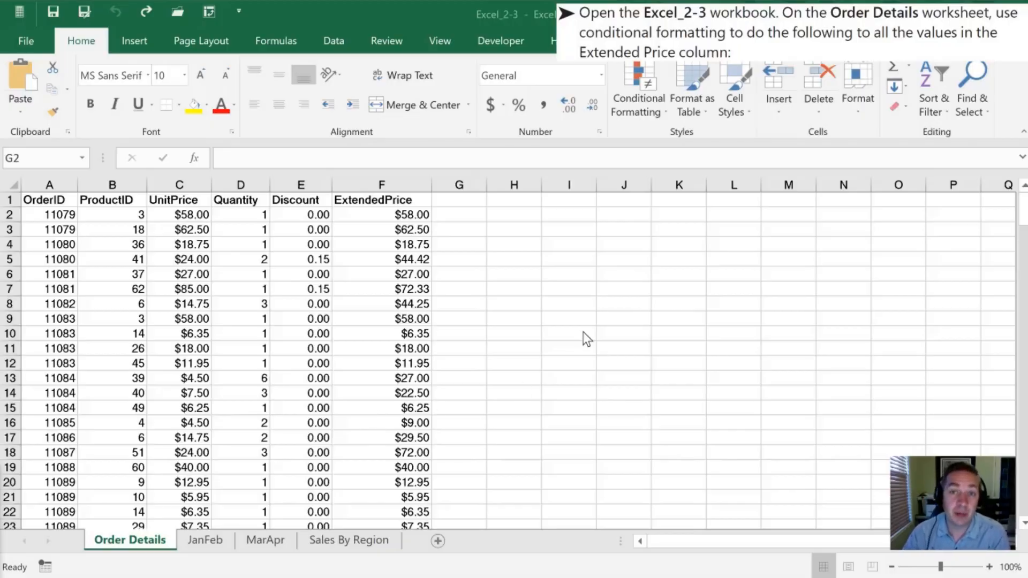
- Select all Extended Price values from F2 down to the last order row
left_click(458, 214)
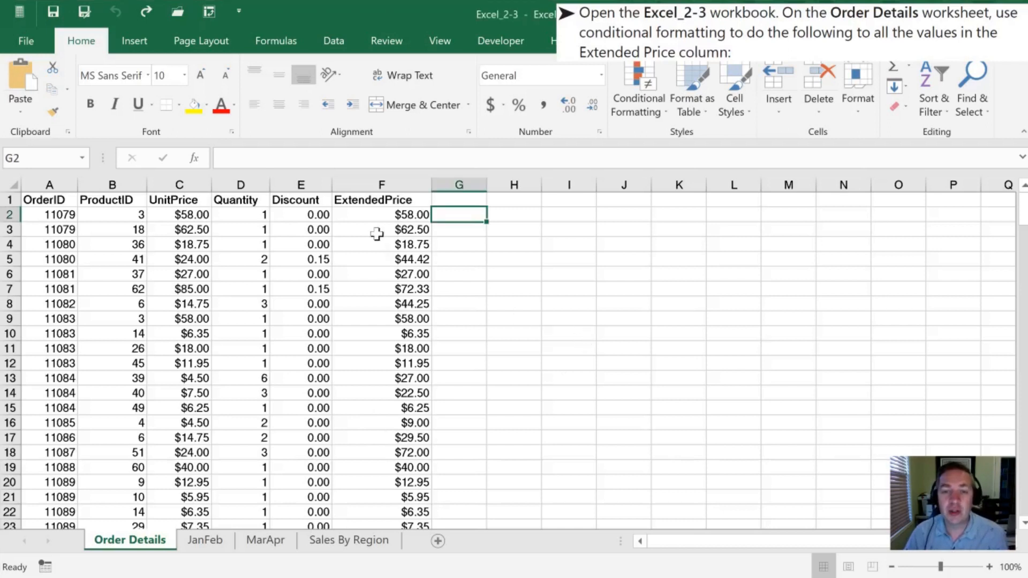
left_click(381, 215)
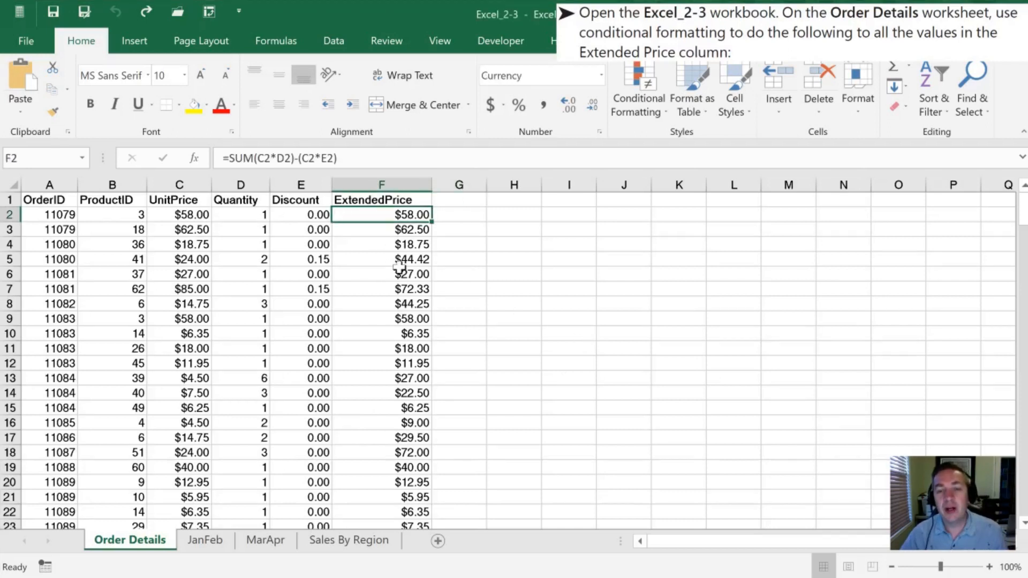
key("ctrl+shift+down")
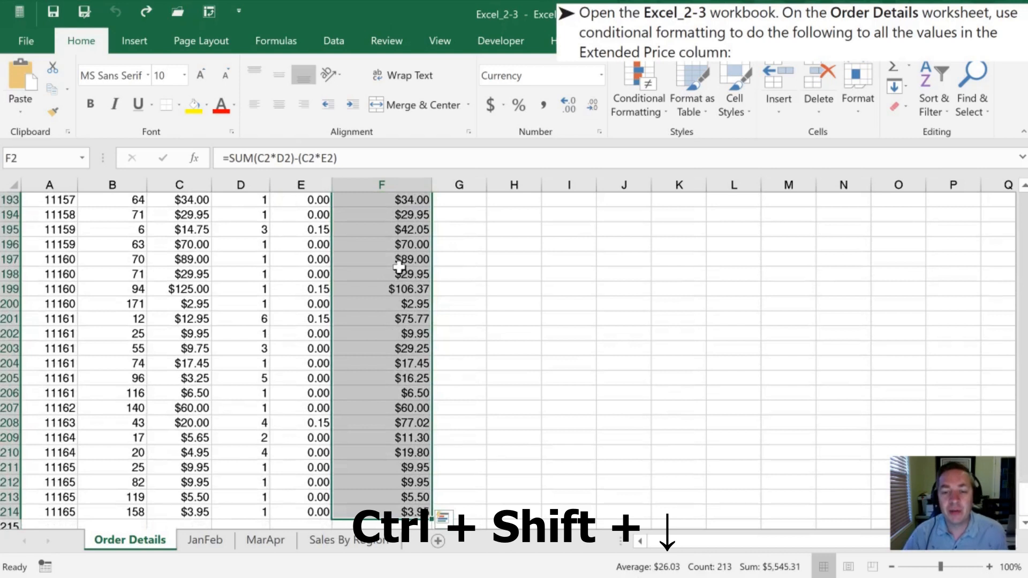
key("ctrl+shift+Down")
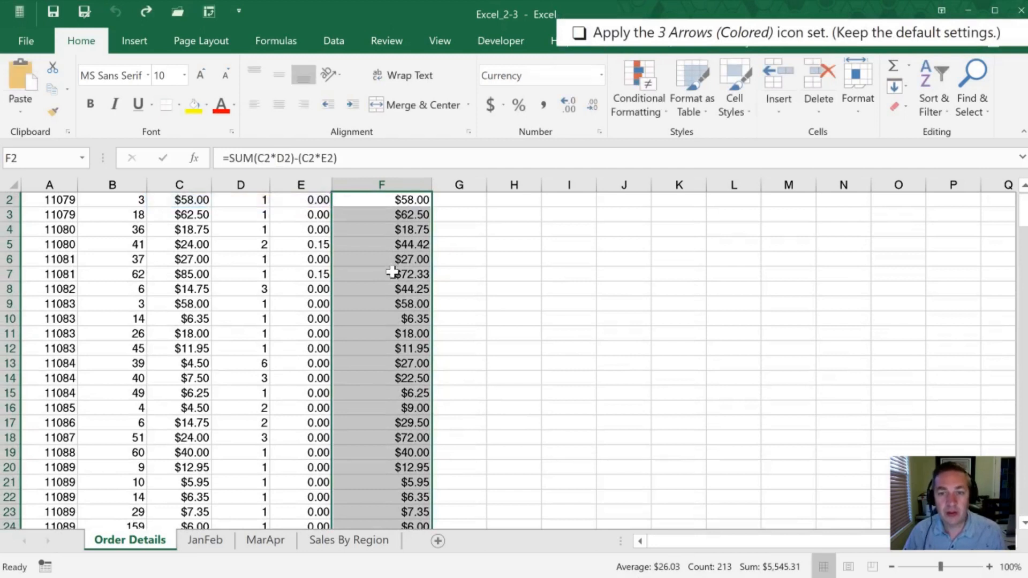
- Apply the 3 Arrows (Colored) directional icon set to the selected Extended Price values
scroll("up", 3)
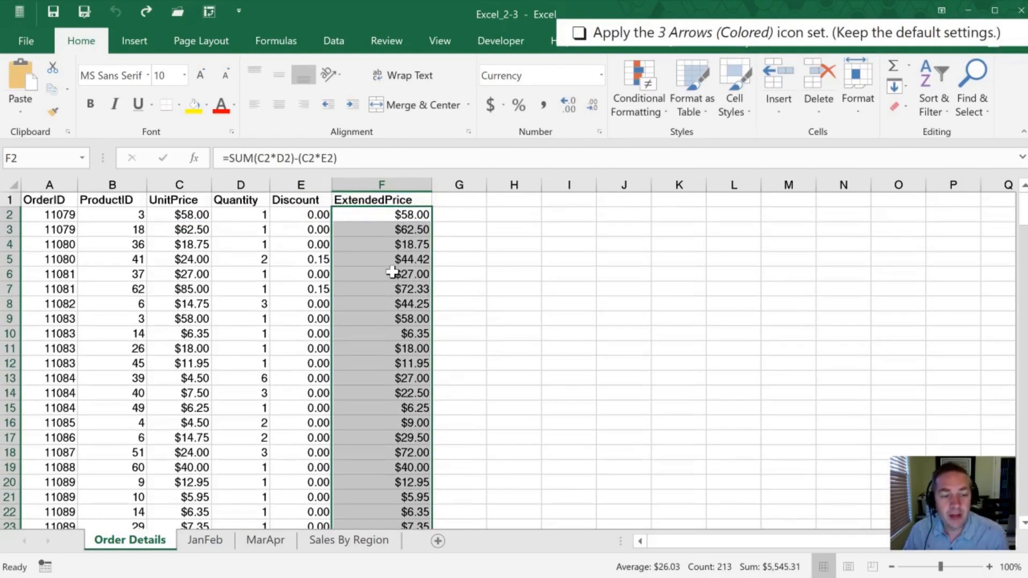
mouse_move(437, 210)
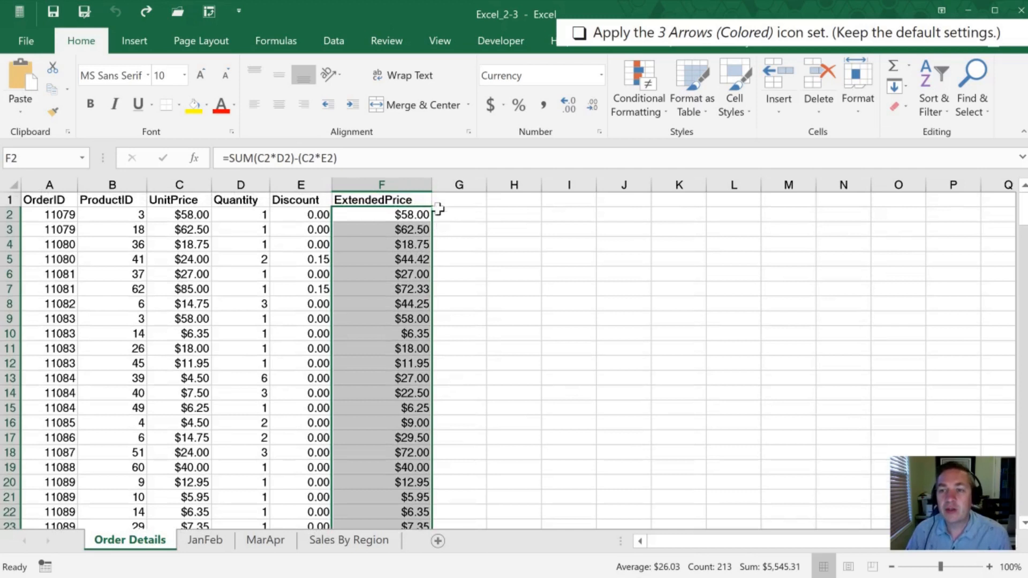
mouse_move(638, 92)
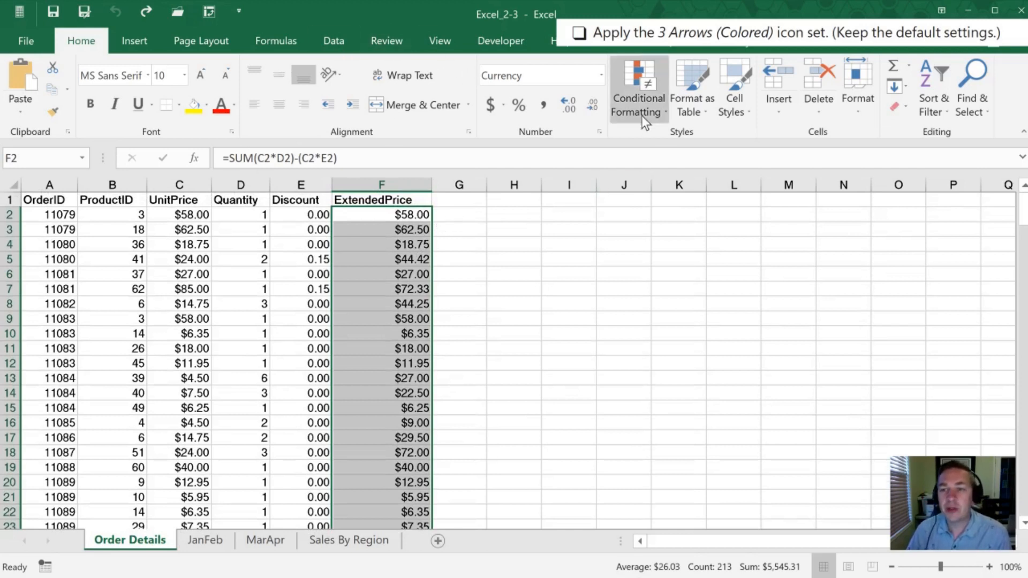
left_click(637, 89)
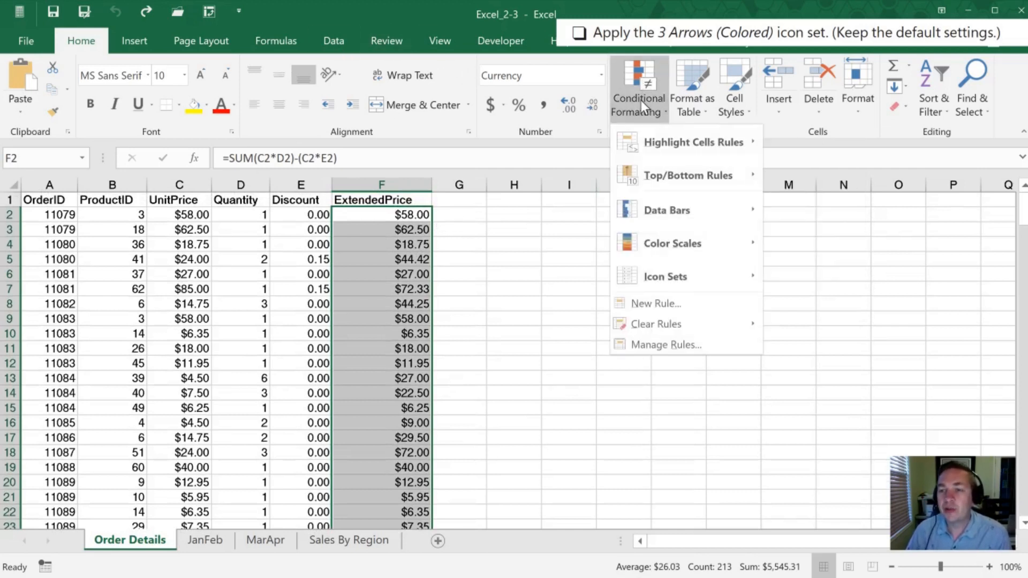
left_click(665, 276)
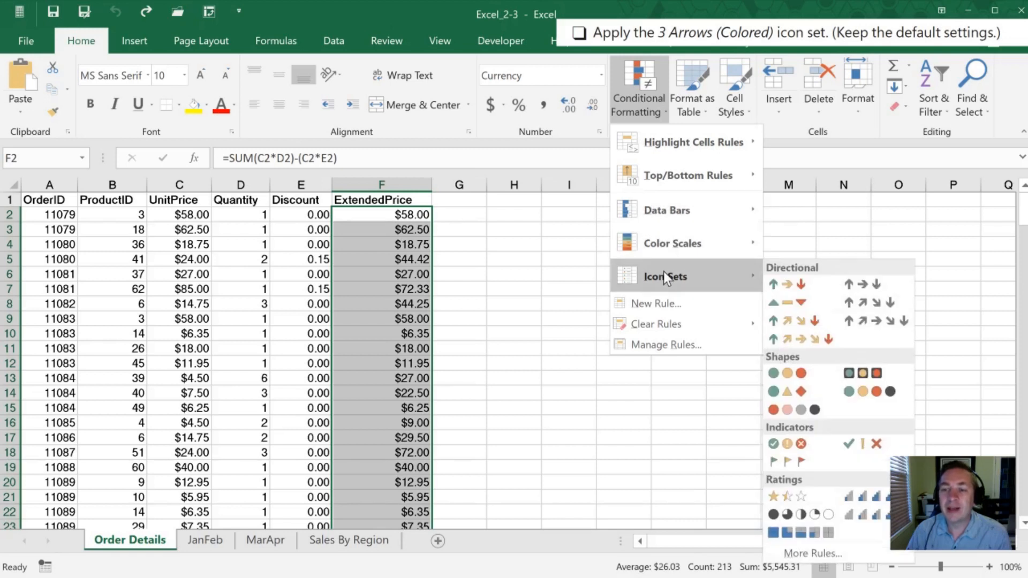
mouse_move(777, 284)
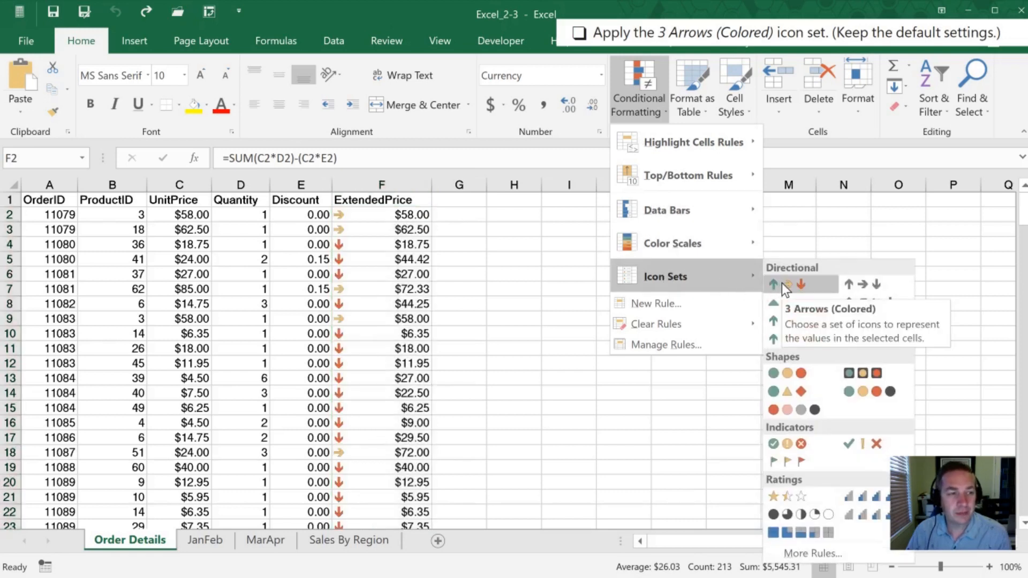
left_click(773, 284)
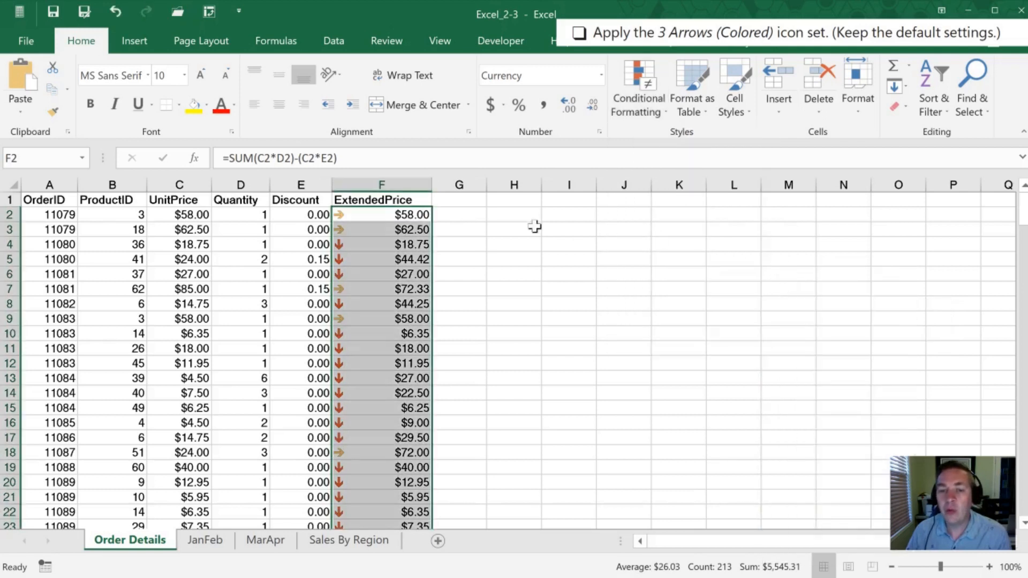
mouse_move(366, 241)
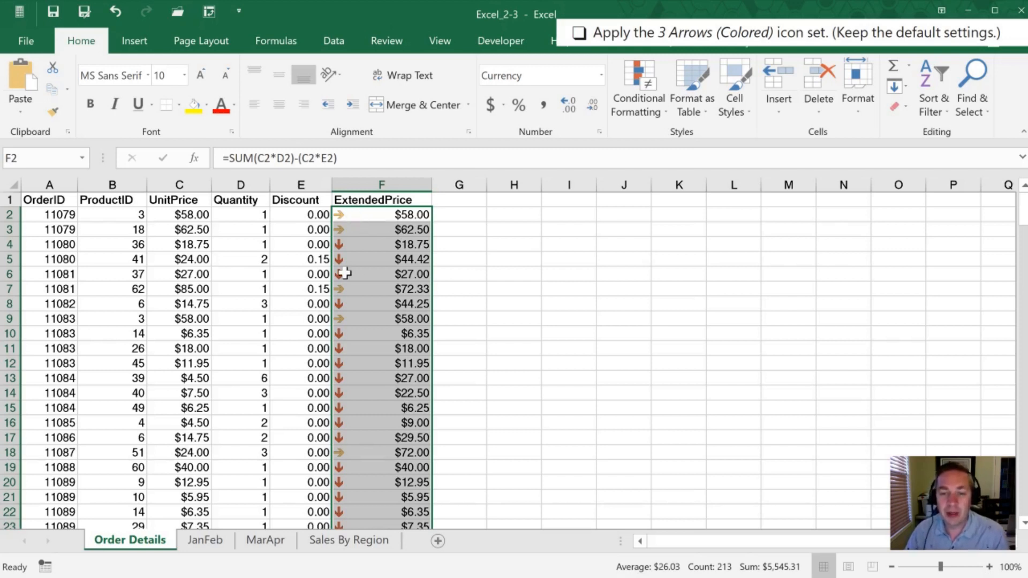
scroll("down", 3)
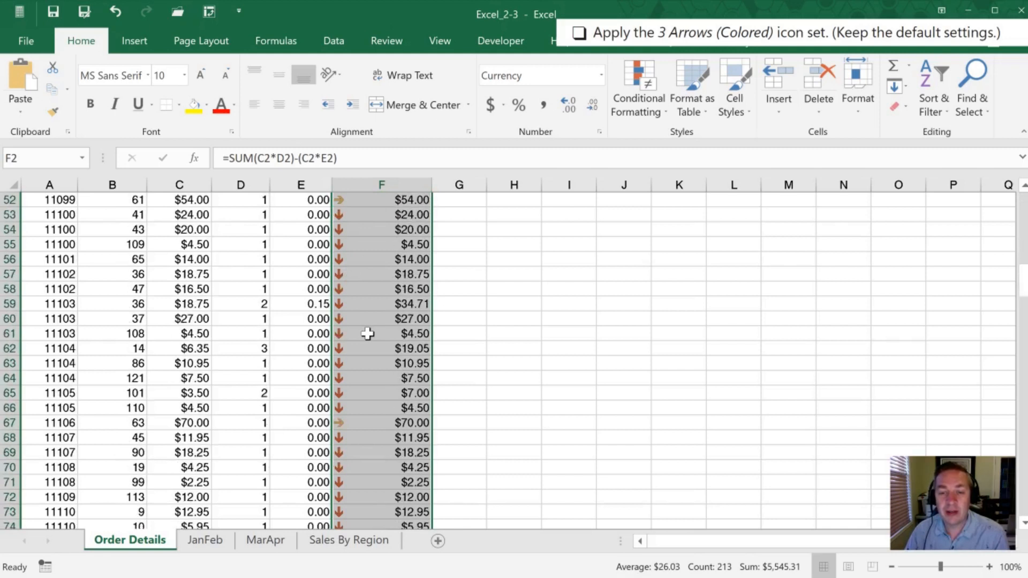
scroll("down", 3)
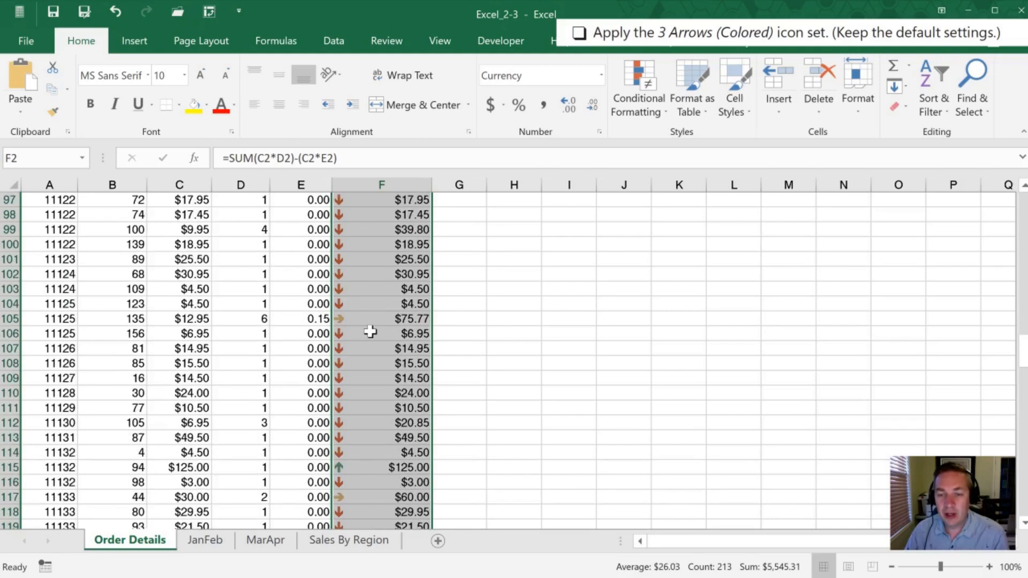
scroll("down", 3)
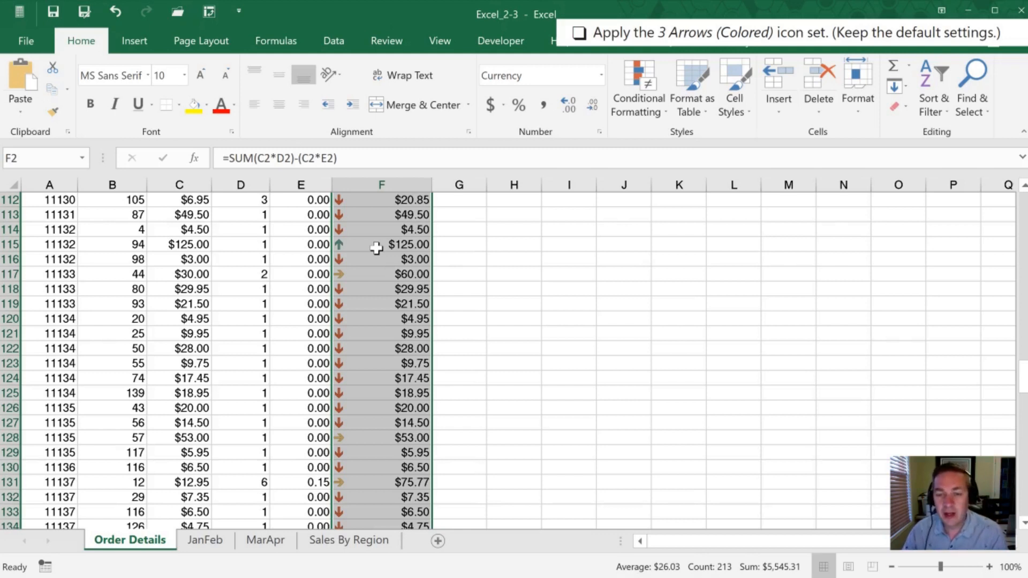
mouse_move(342, 325)
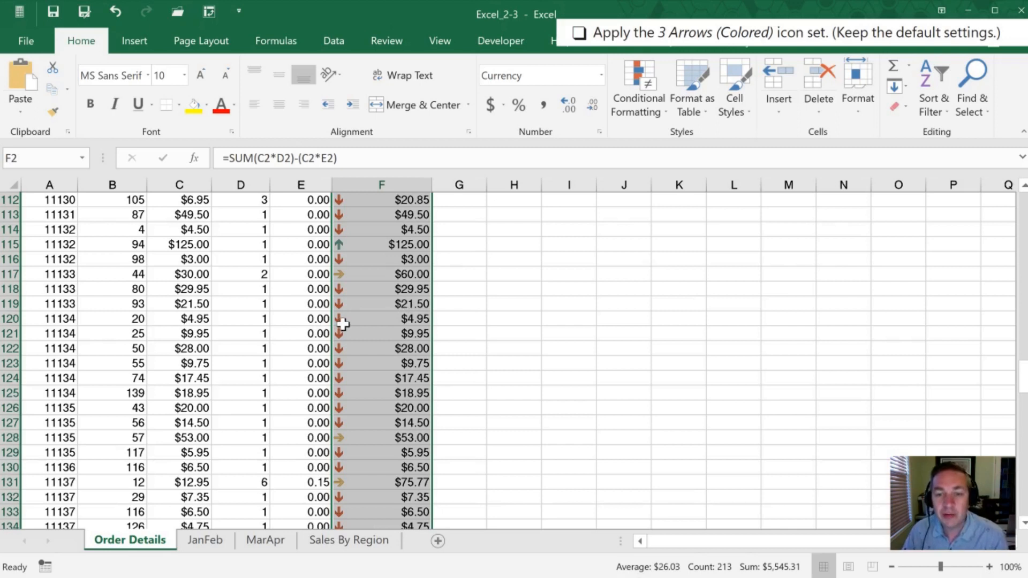
mouse_move(367, 333)
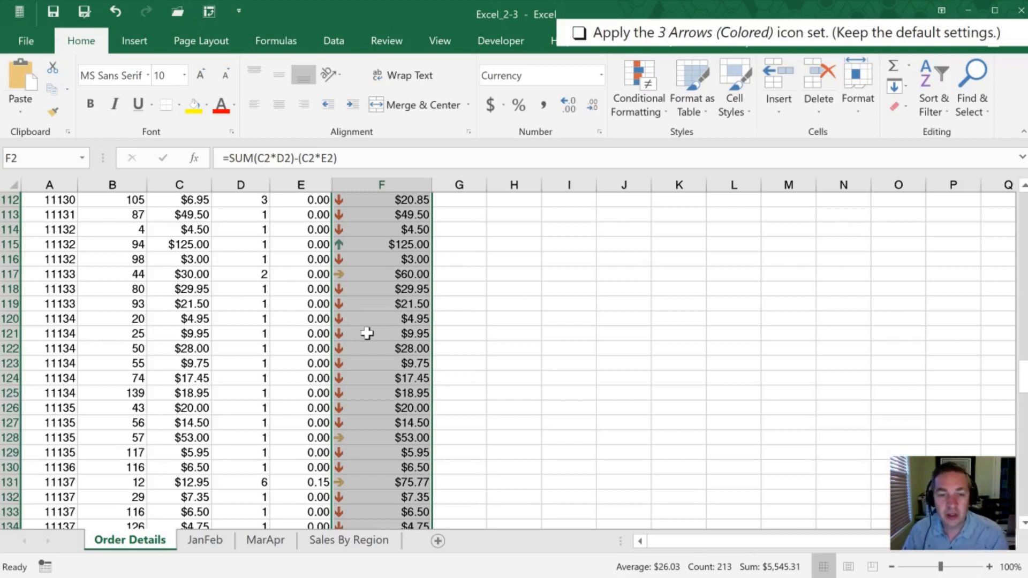
scroll("up", 3)
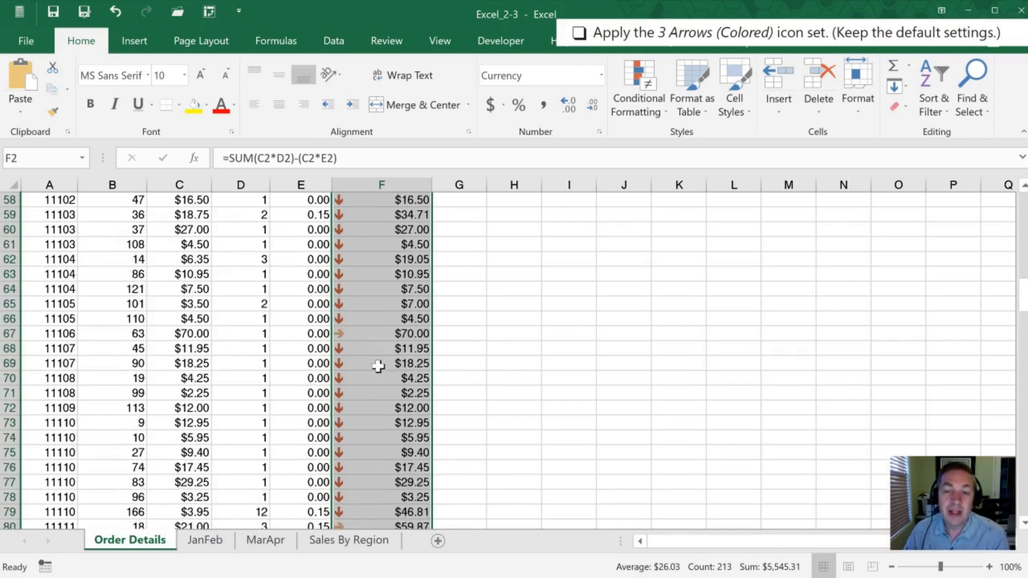
scroll("up", 3)
type("ExtendedPrice")
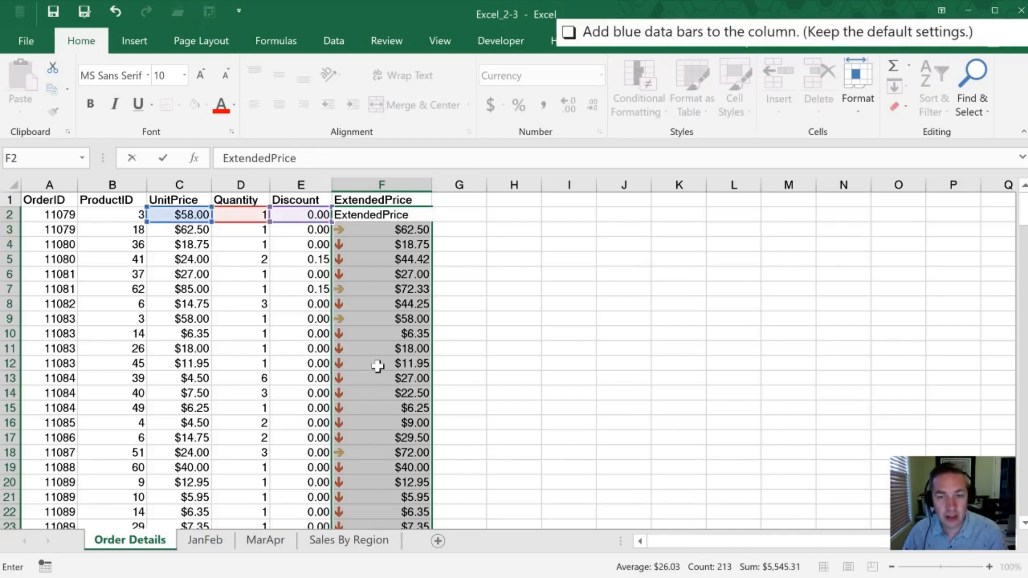
- Restore F2's formula and add Blue Data Bar gradient fill to the Extended Price column
key("Return")
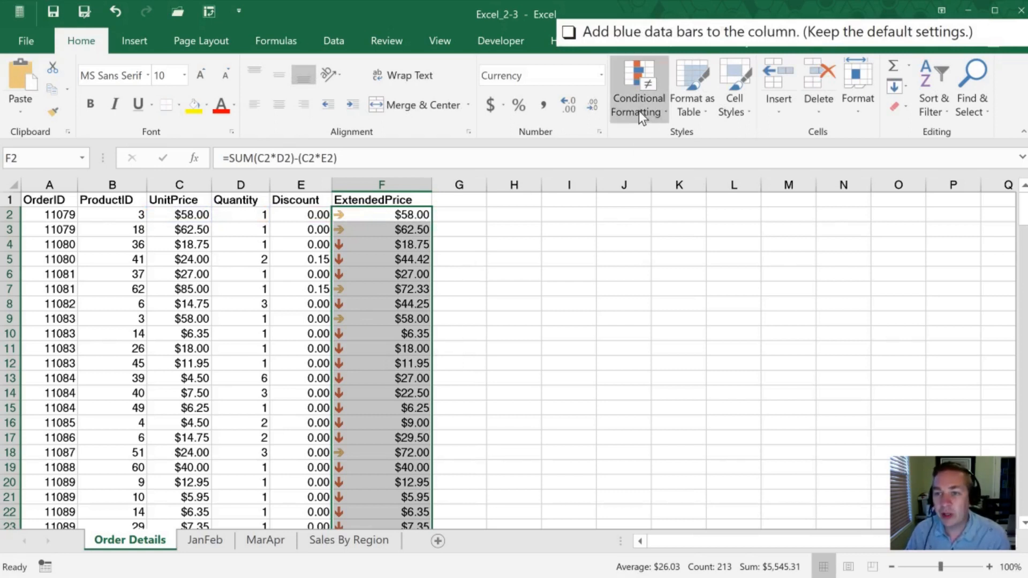
left_click(636, 89)
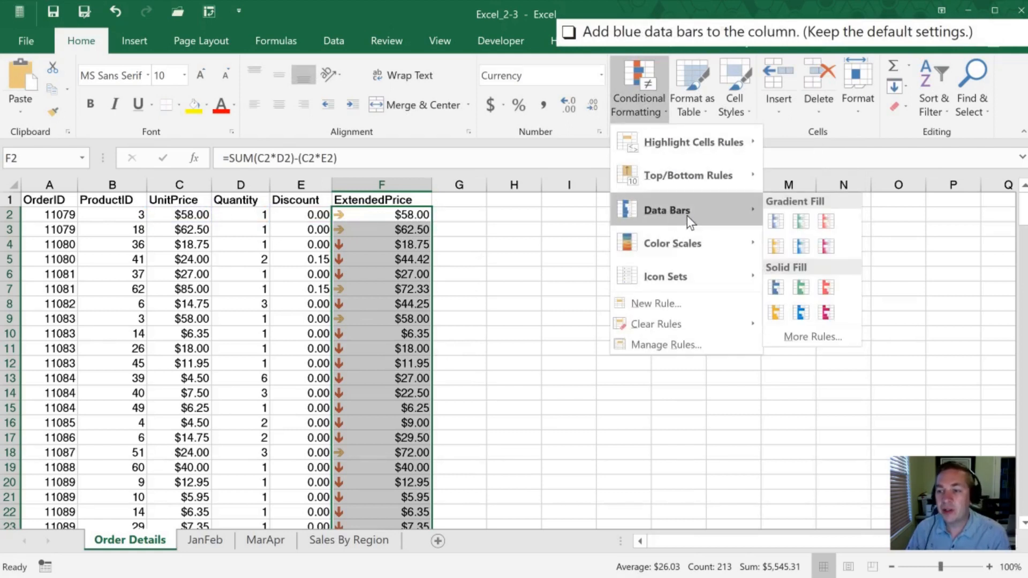
mouse_move(776, 287)
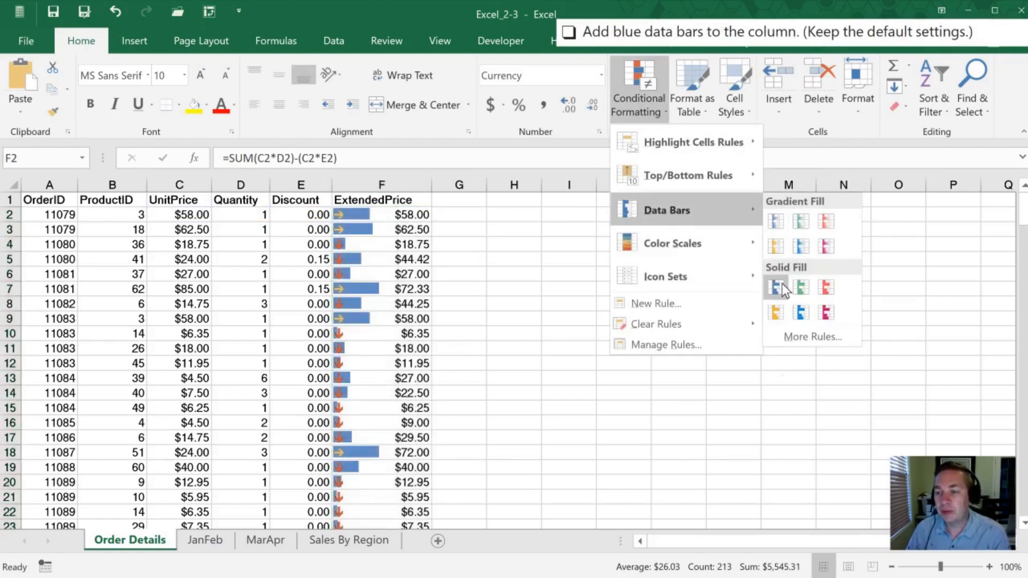
mouse_move(775, 247)
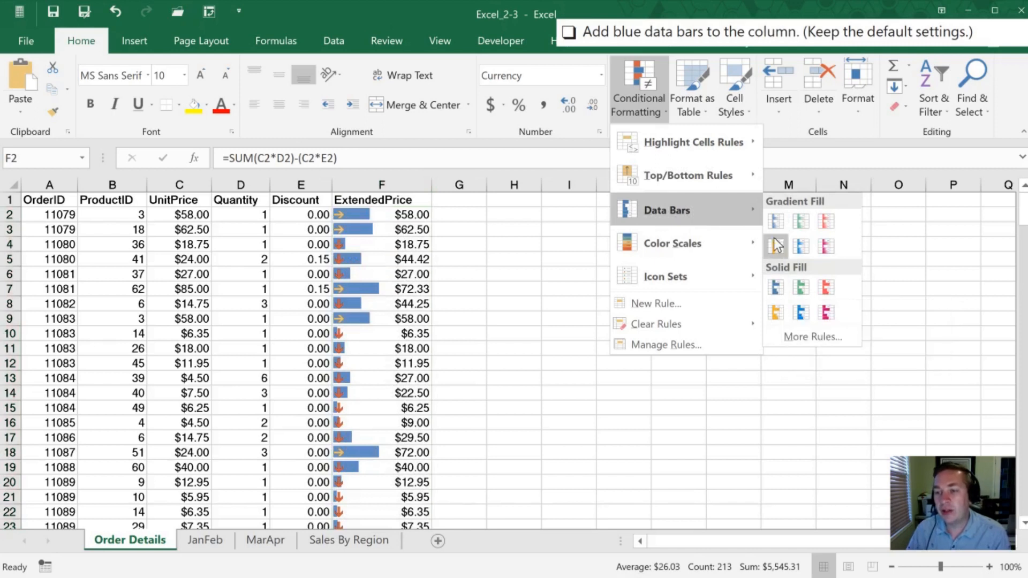
mouse_move(776, 221)
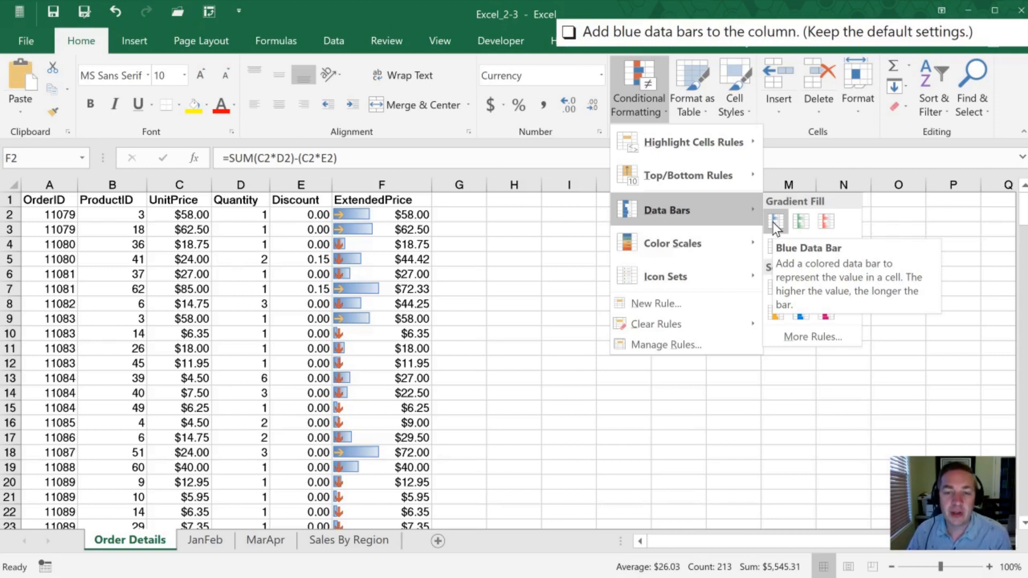
left_click(776, 221)
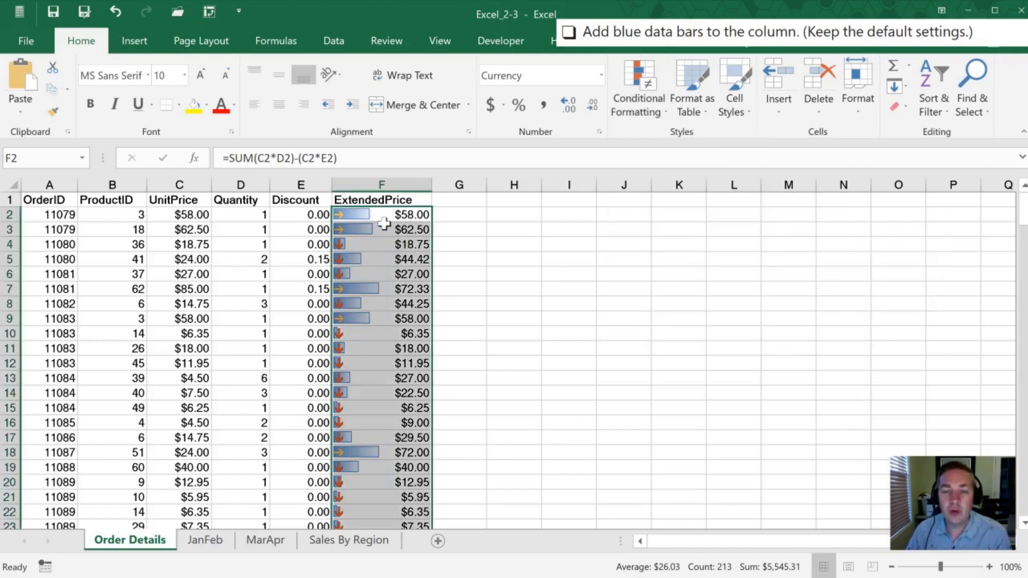
mouse_move(381, 284)
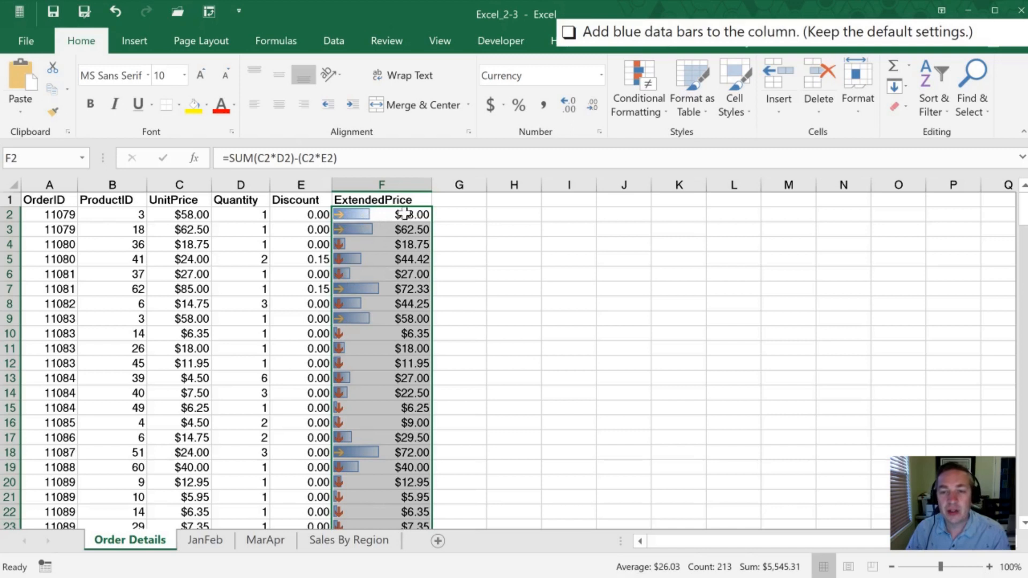
mouse_move(352, 308)
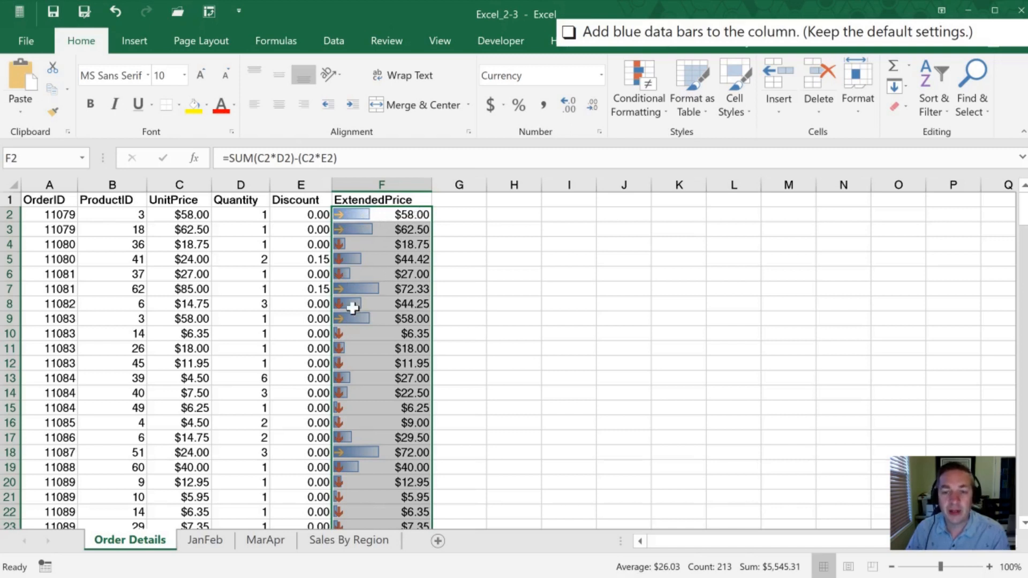
scroll("down", 3)
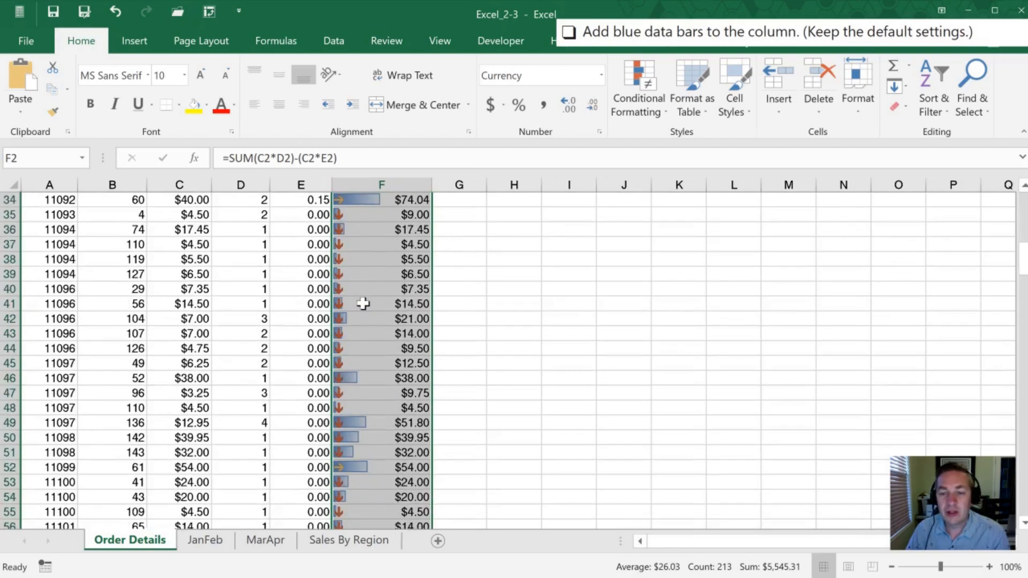
scroll("down", 3)
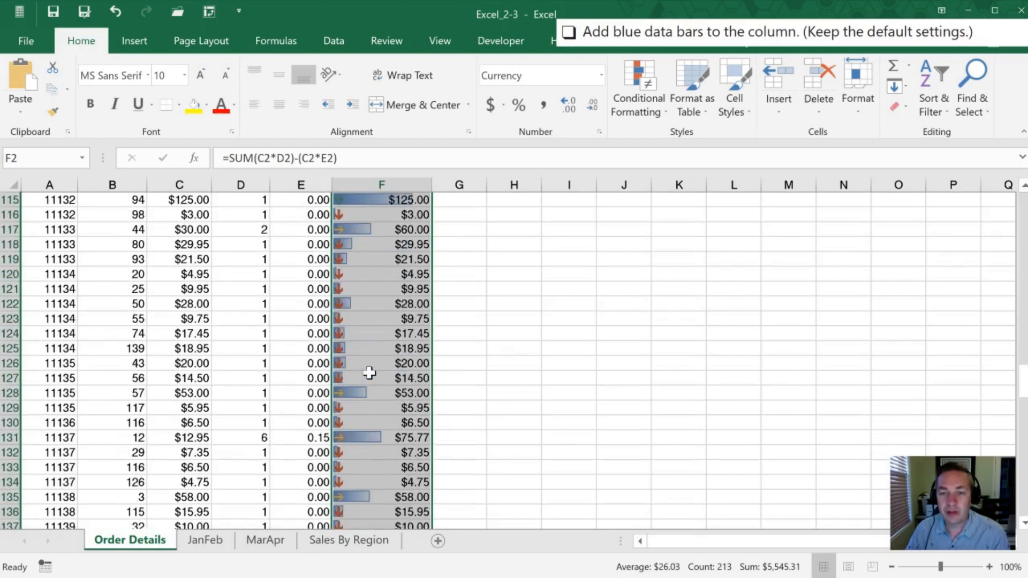
scroll("up", 3)
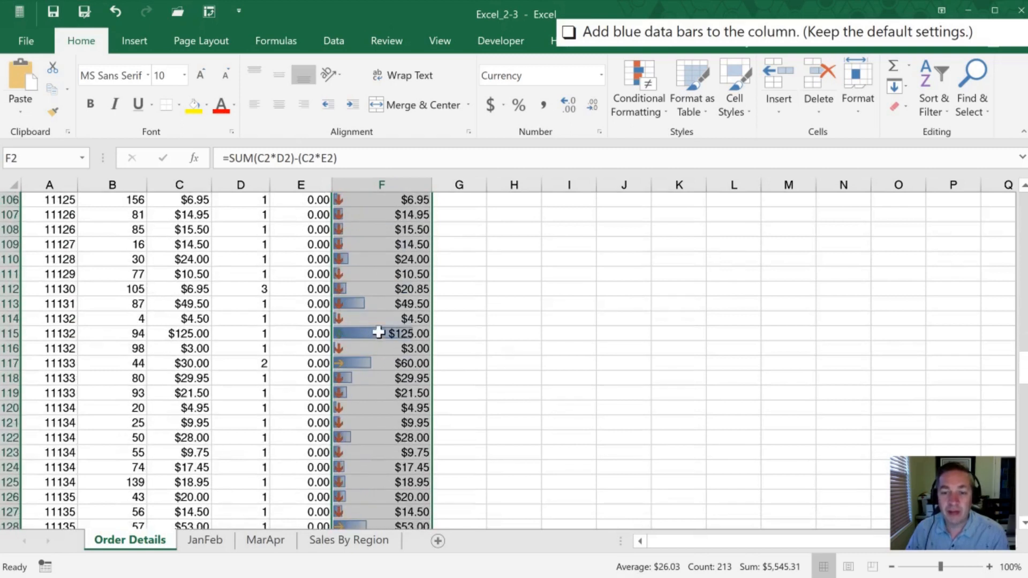
scroll("down", 3)
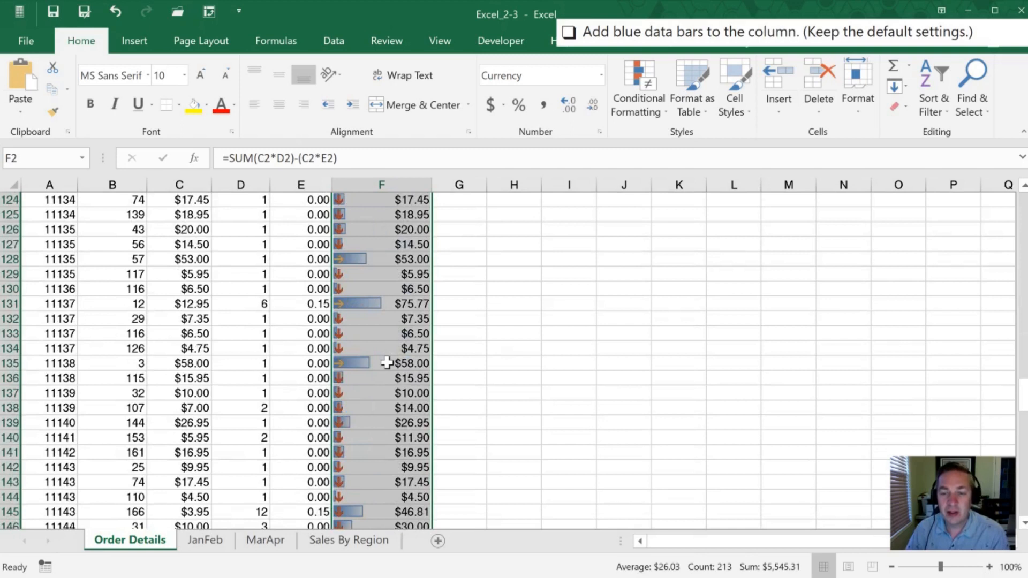
scroll("down", 3)
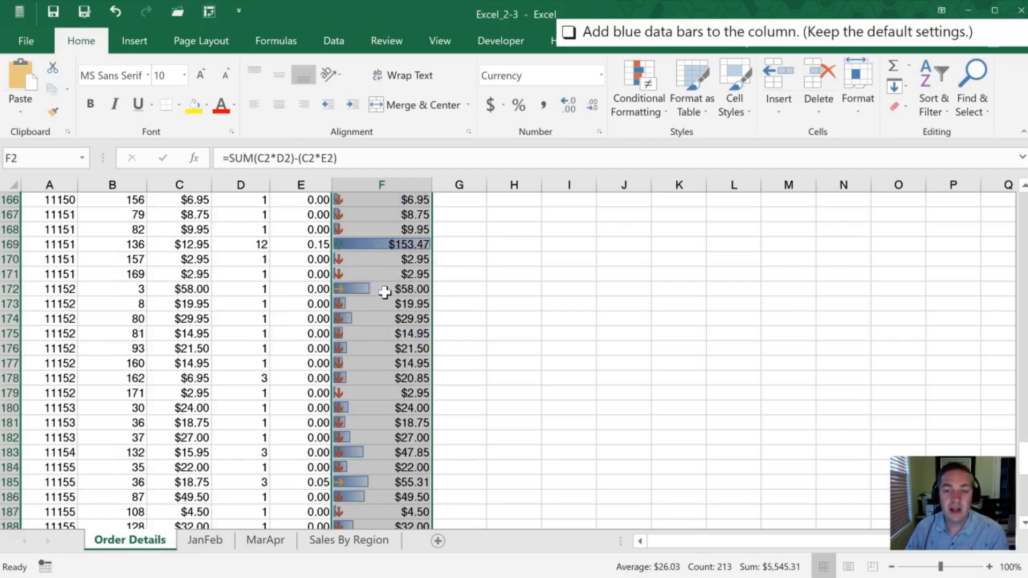
left_click(381, 288)
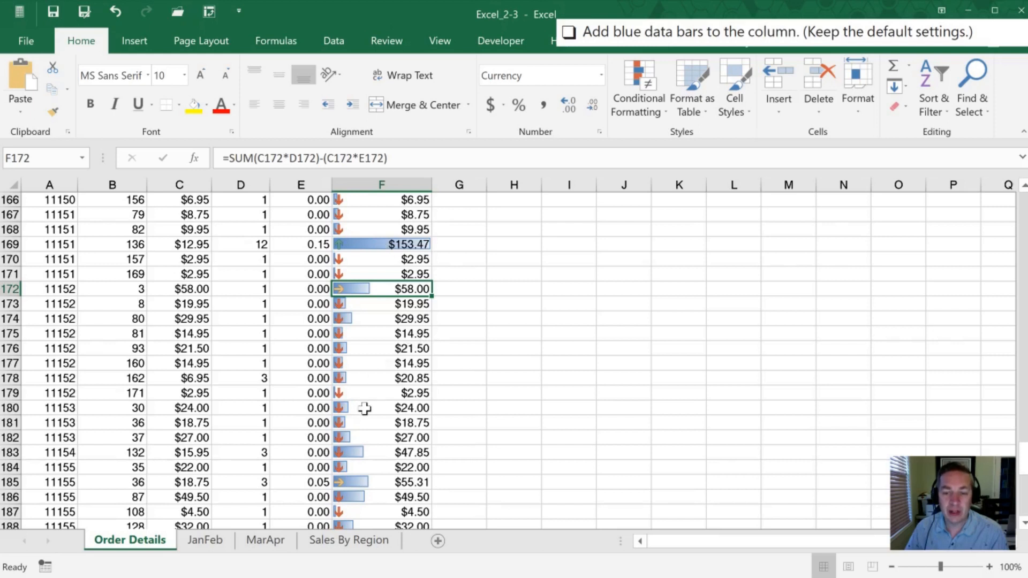
scroll("down", 3)
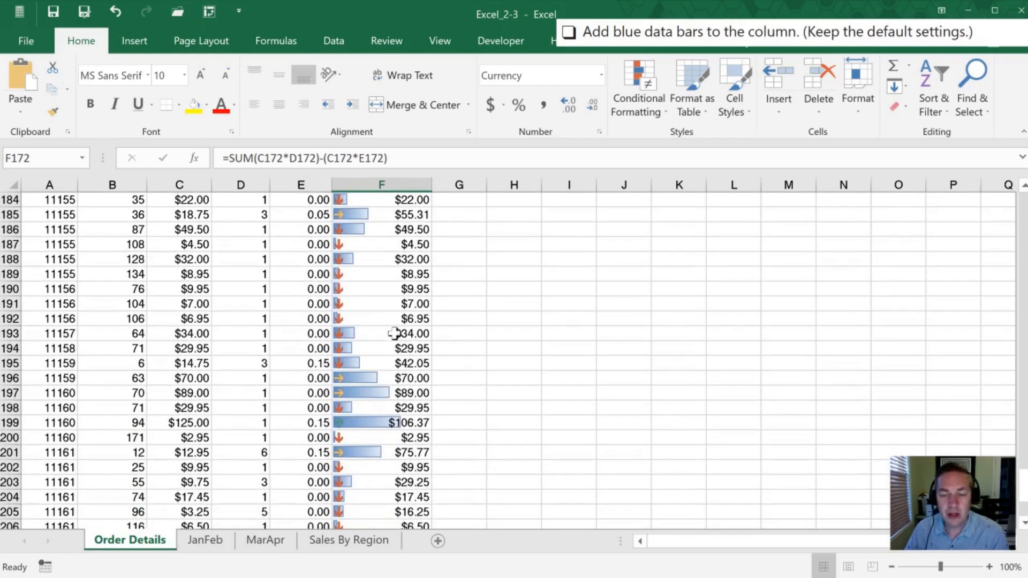
scroll("down", 3)
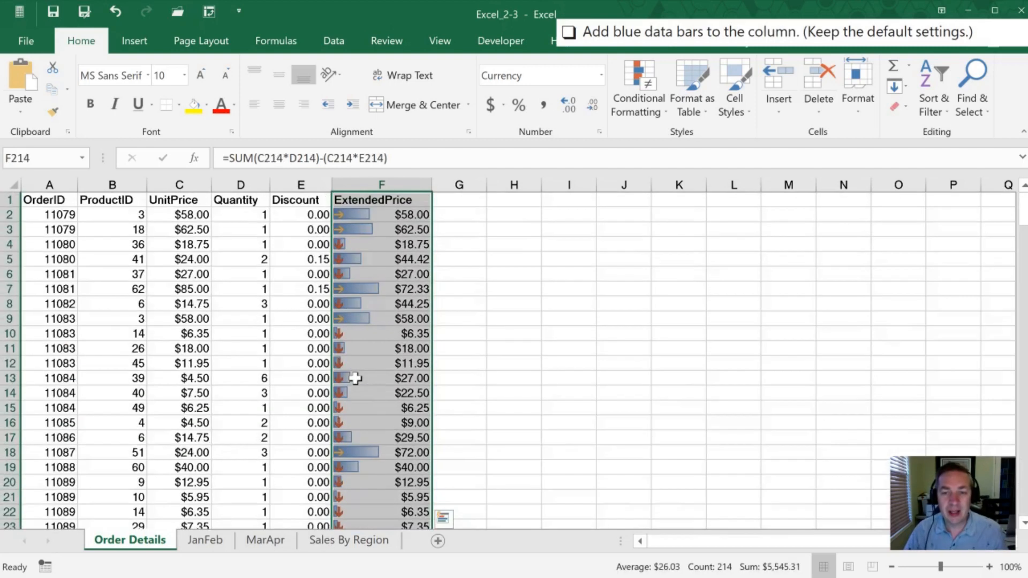
mouse_move(636, 89)
type("$5.50")
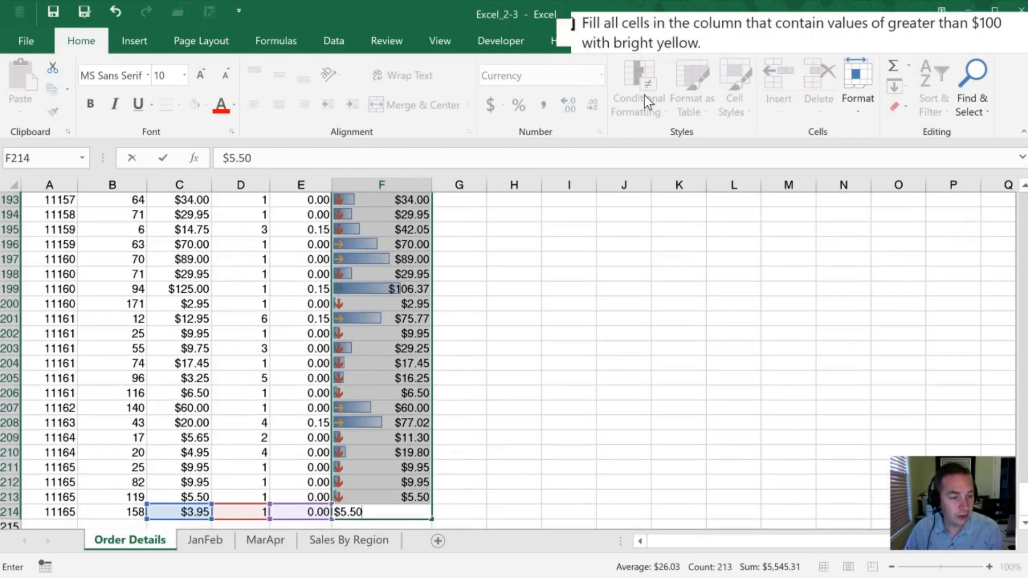
mouse_move(587, 290)
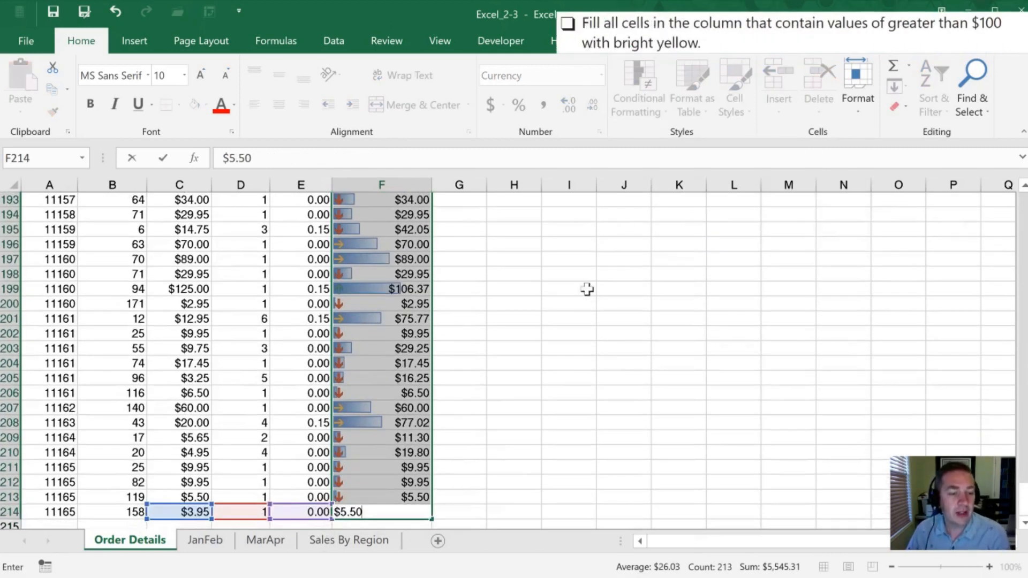
scroll("up", 3)
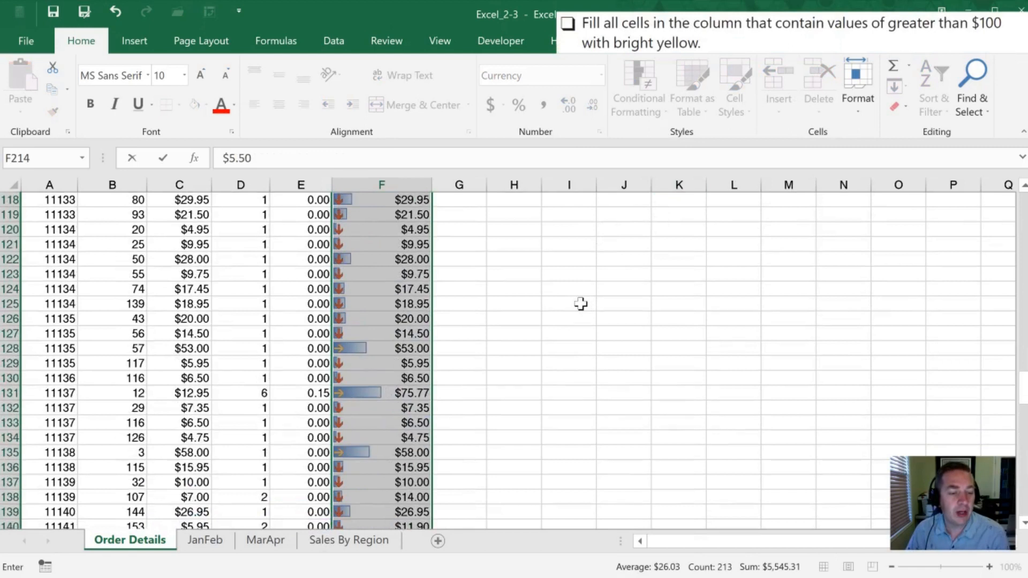
scroll("up", 3)
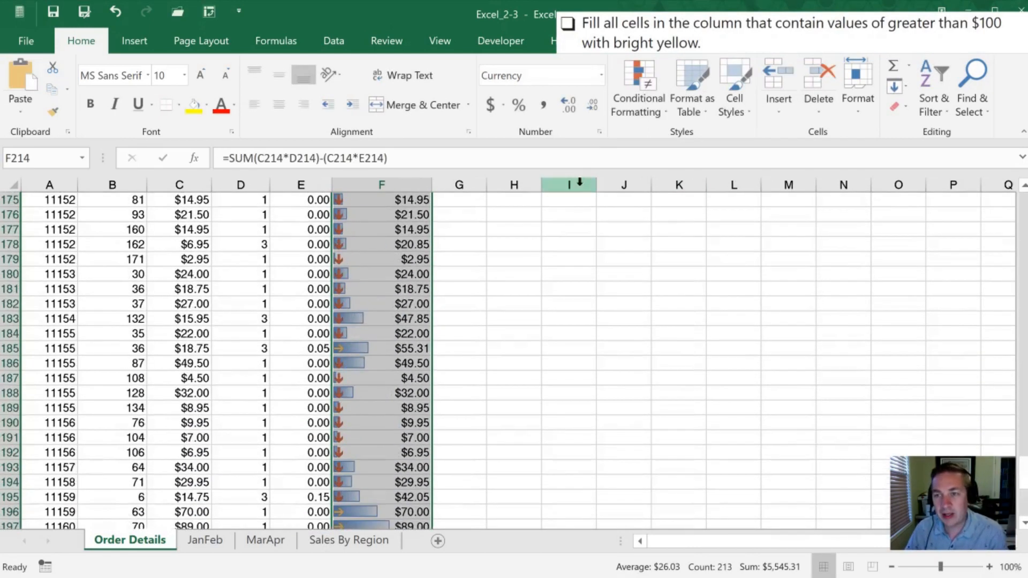
left_click(636, 89)
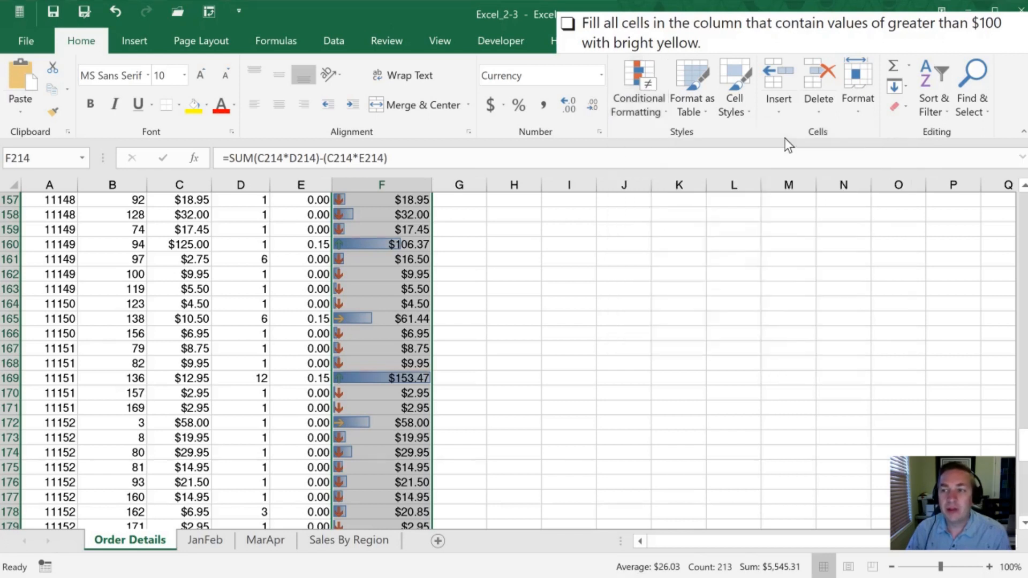
left_click(635, 88)
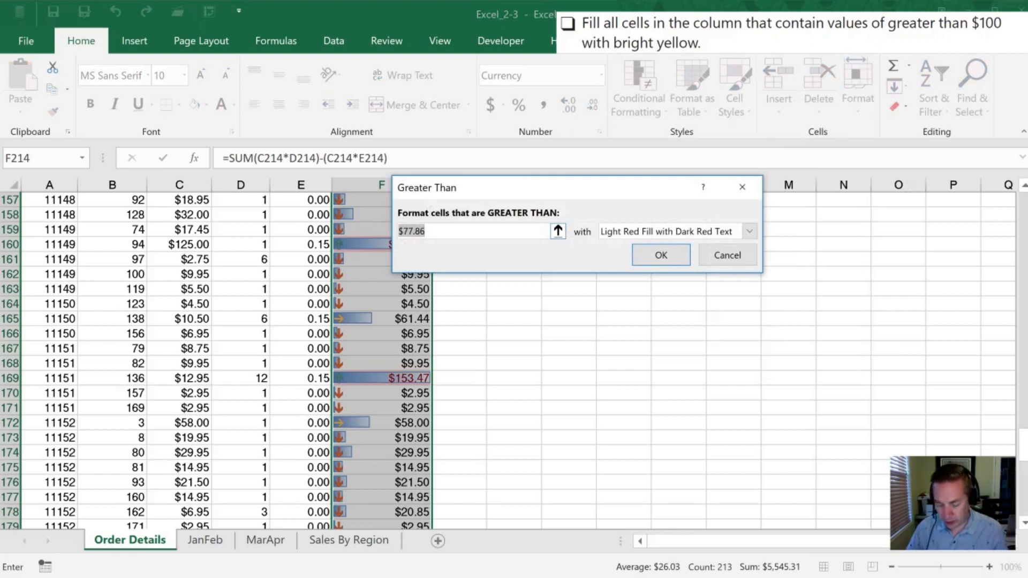
- Set the Greater Than threshold to 100 and choose Custom Format as the highlight style
type("100")
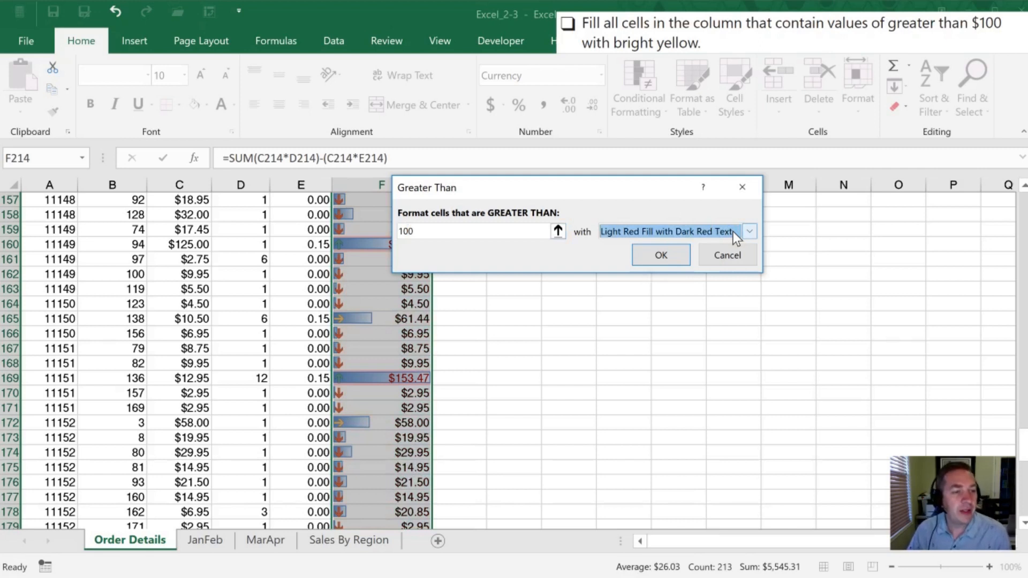
mouse_move(705, 238)
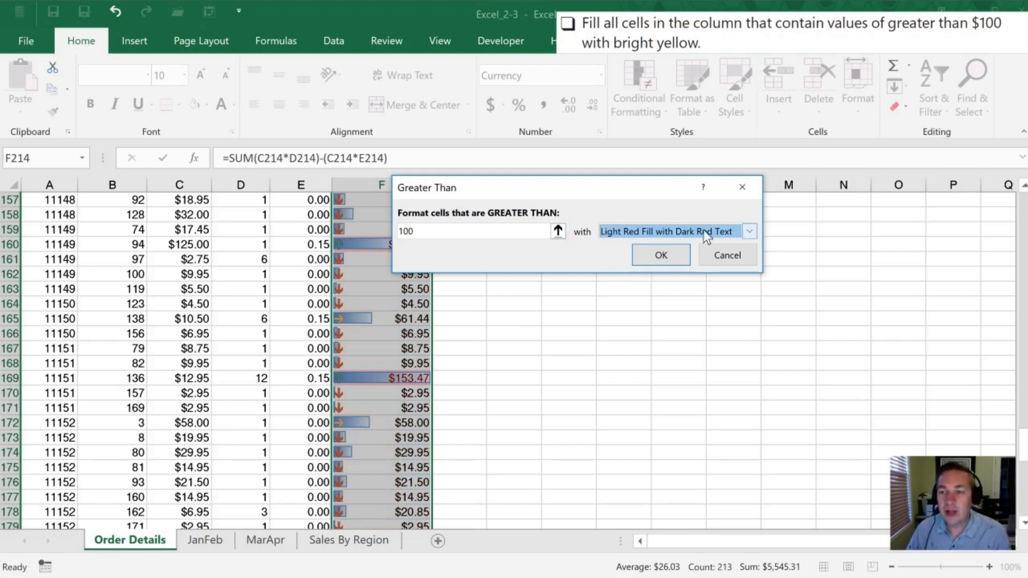
left_click(749, 231)
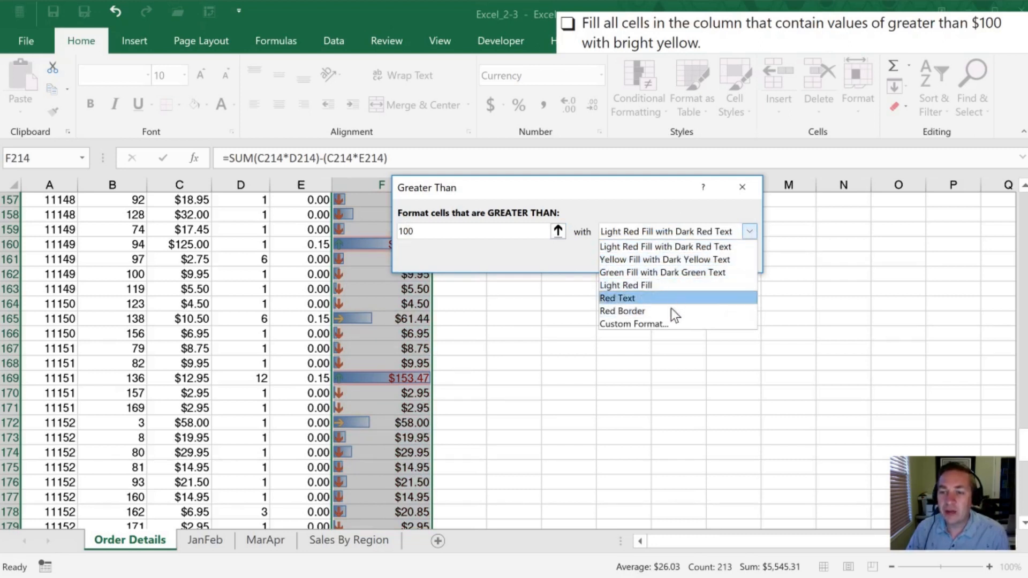
mouse_move(664, 324)
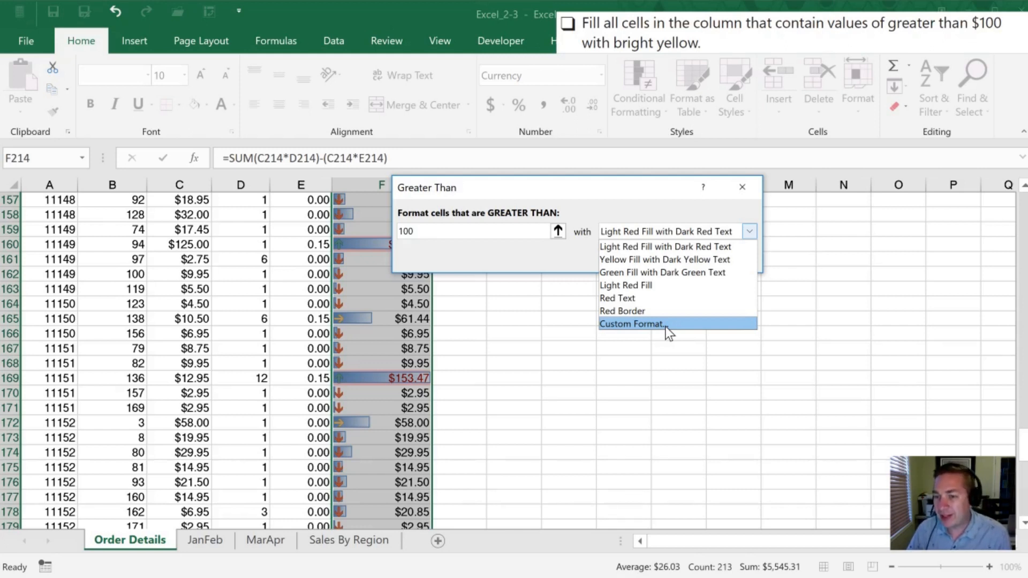
mouse_move(642, 328)
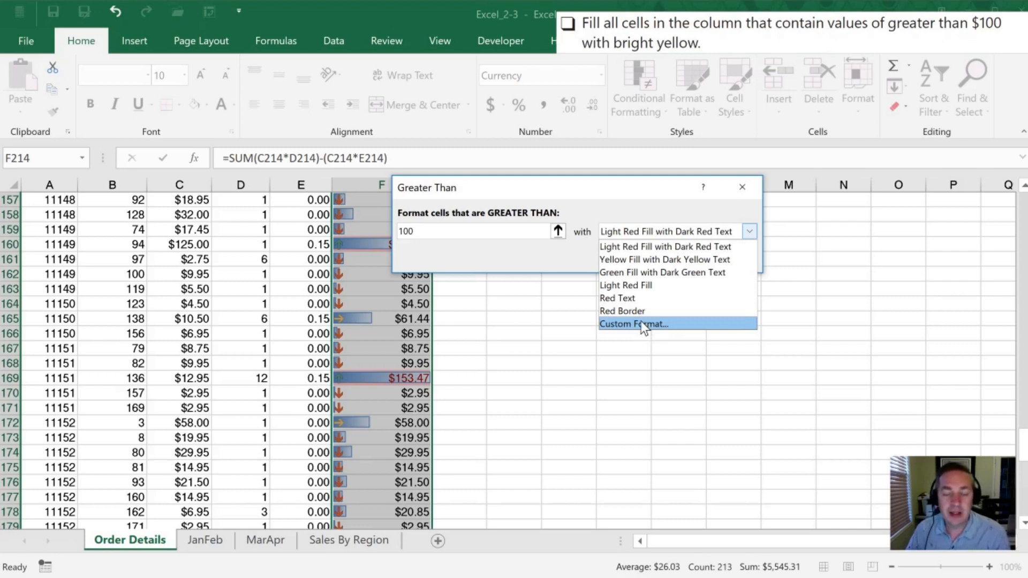
left_click(633, 324)
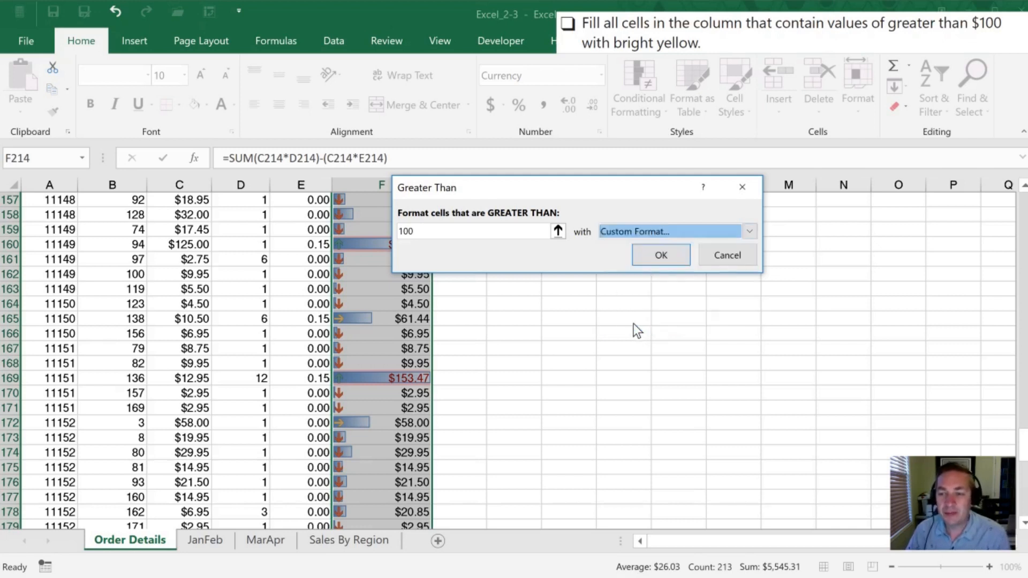
- Set the custom format to automatic font colour with a bright yellow cell fill
left_click(748, 231)
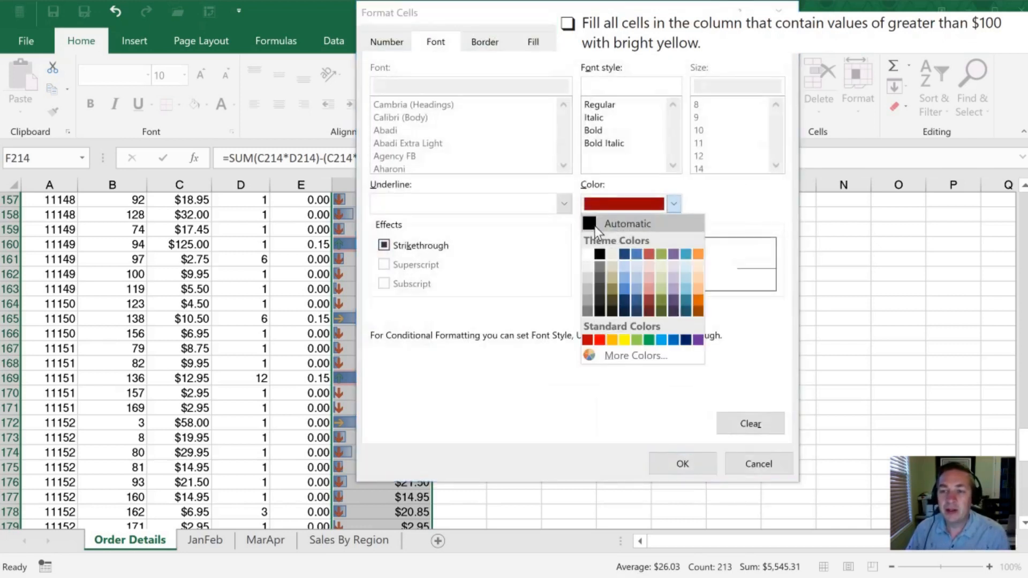
left_click(627, 224)
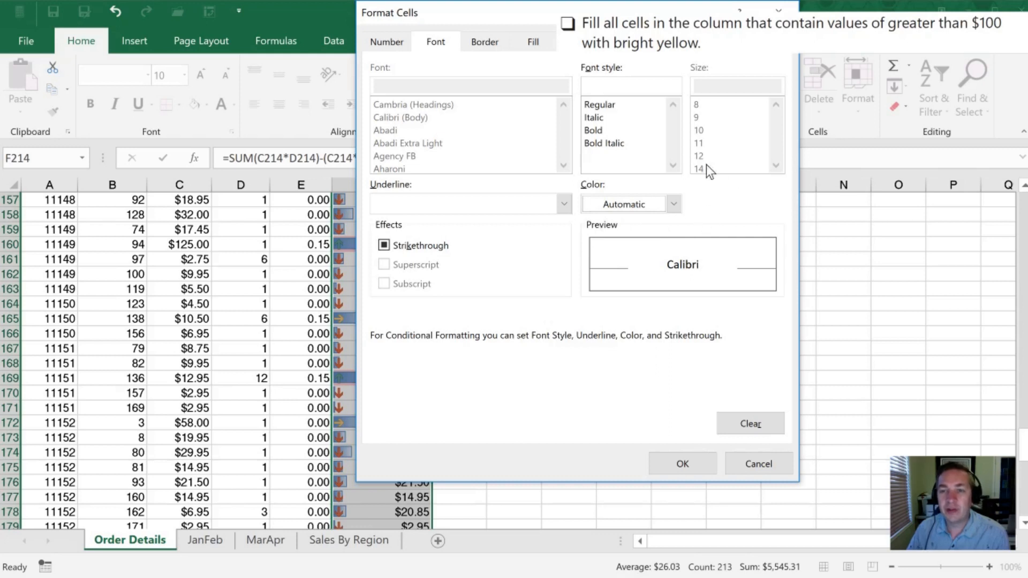
left_click(532, 42)
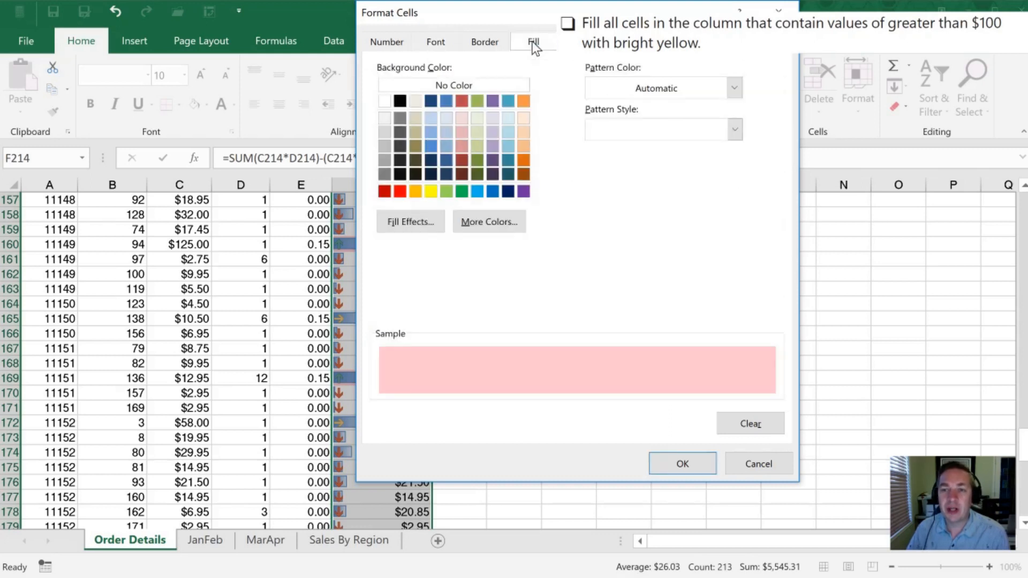
mouse_move(430, 191)
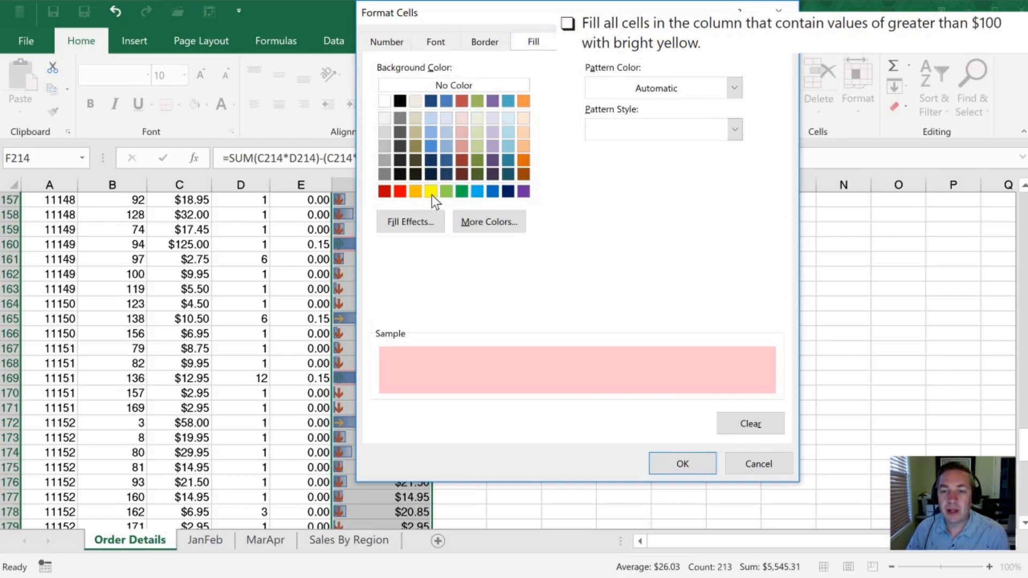
left_click(682, 463)
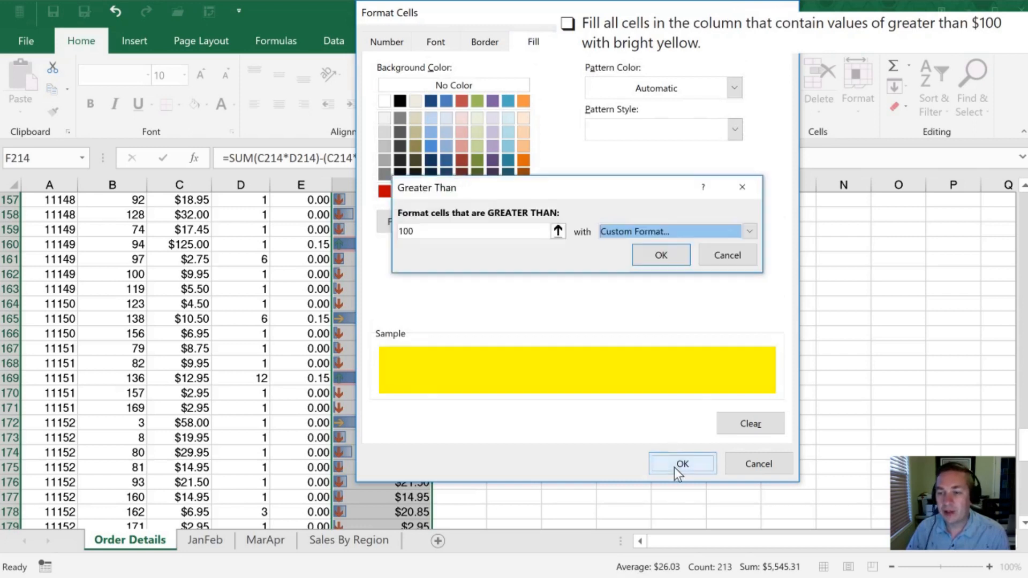
left_click(682, 464)
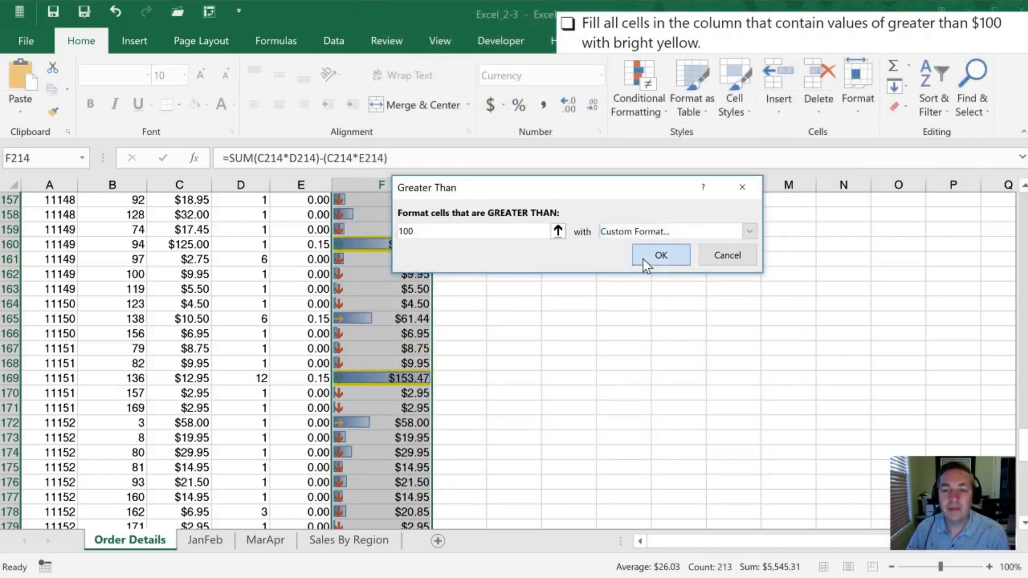
- Confirm the rule and review column F, where values like $125.00 and $153.47 show yellow fill
left_click(661, 255)
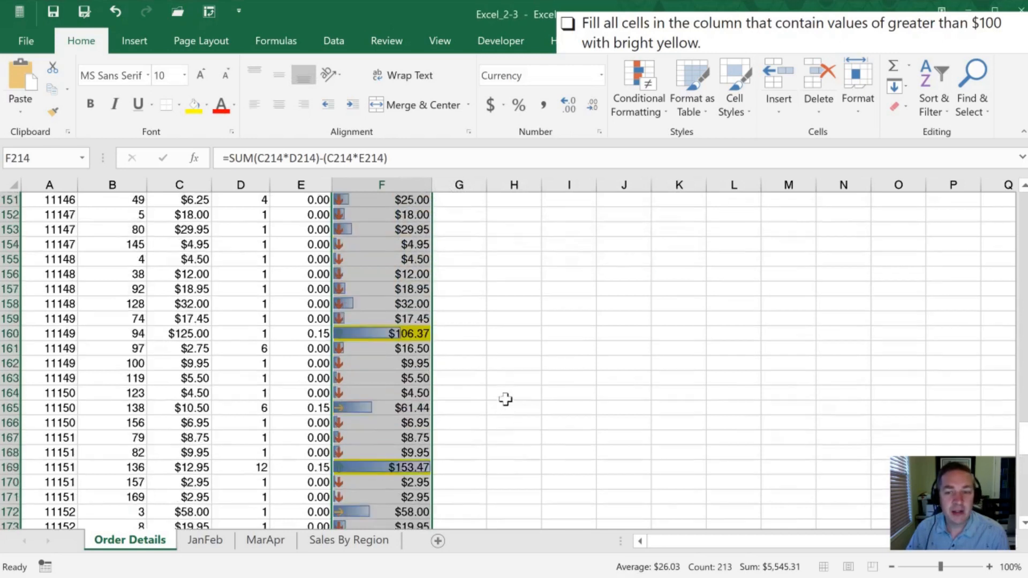
scroll("up", 3)
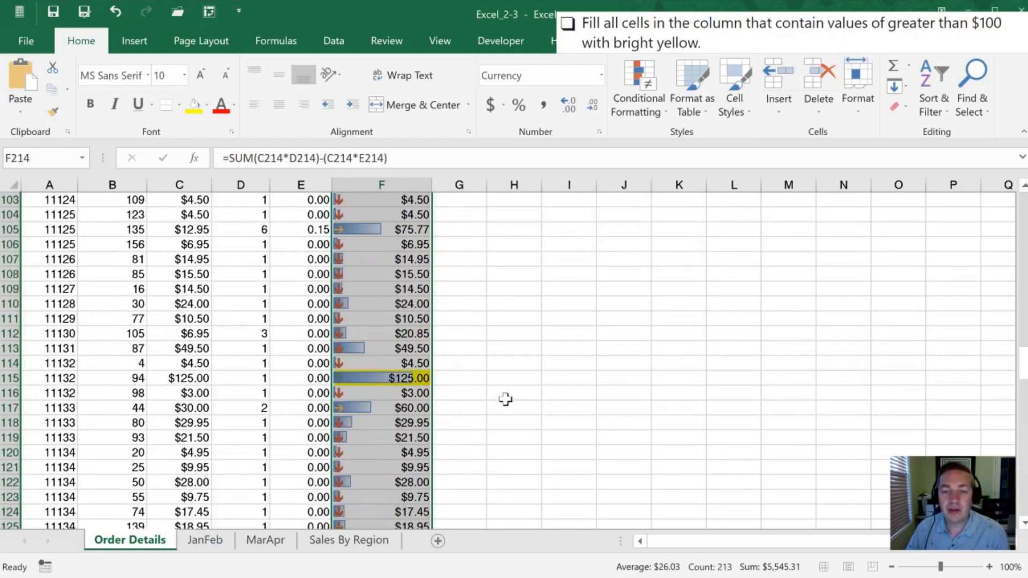
scroll("up", 3)
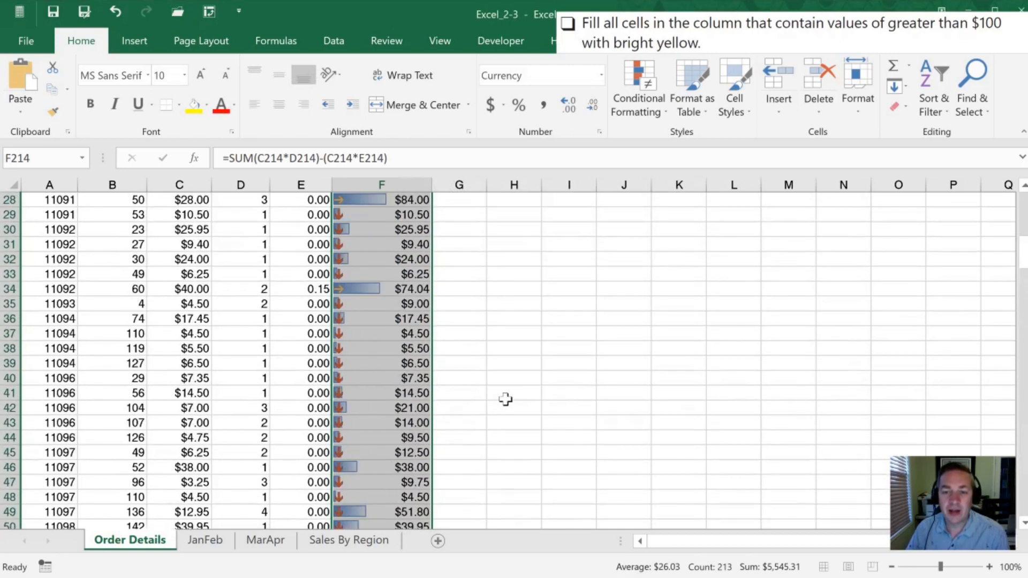
scroll("down", 3)
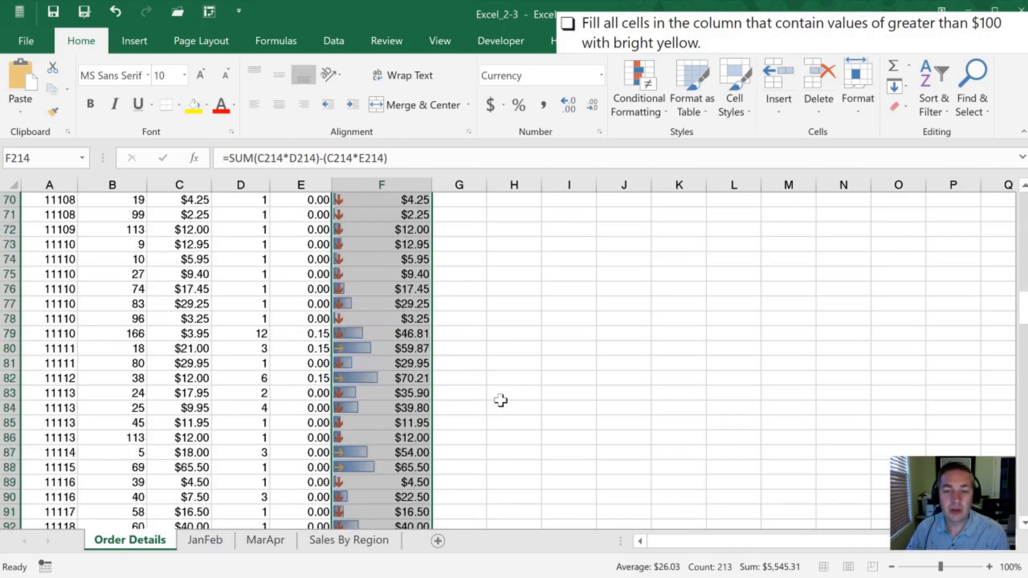
scroll("down", 3)
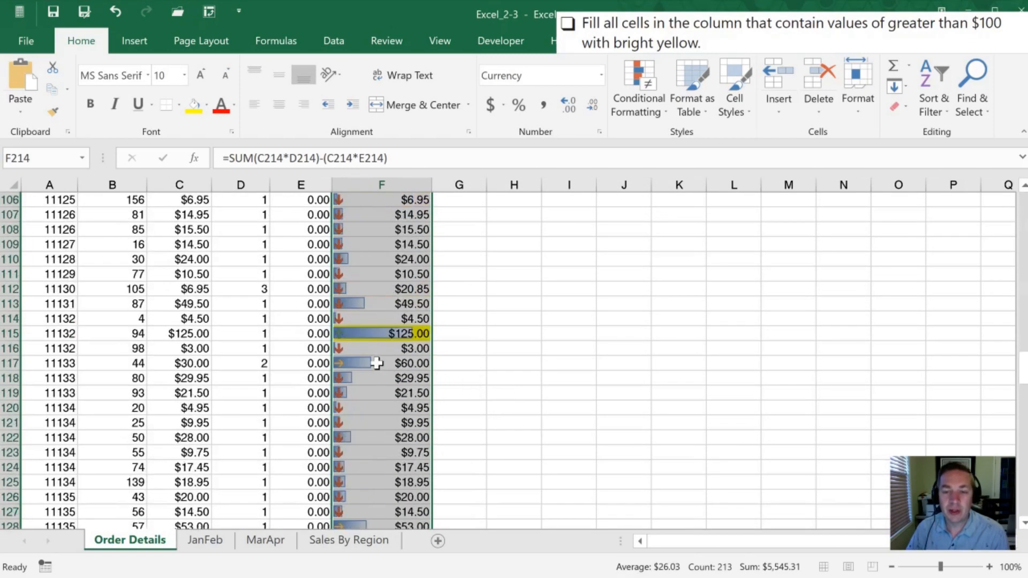
left_click(381, 363)
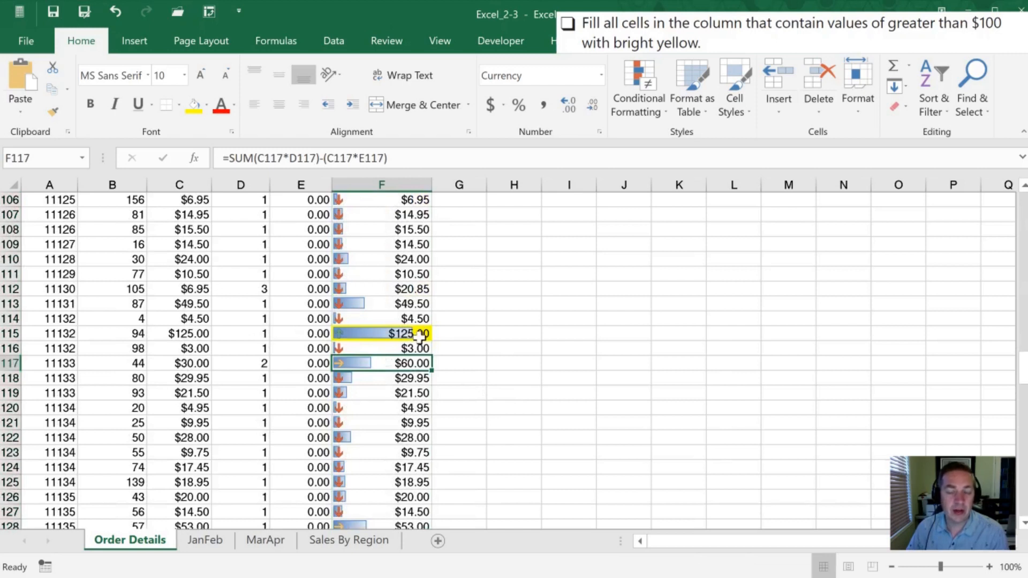
scroll("down", 3)
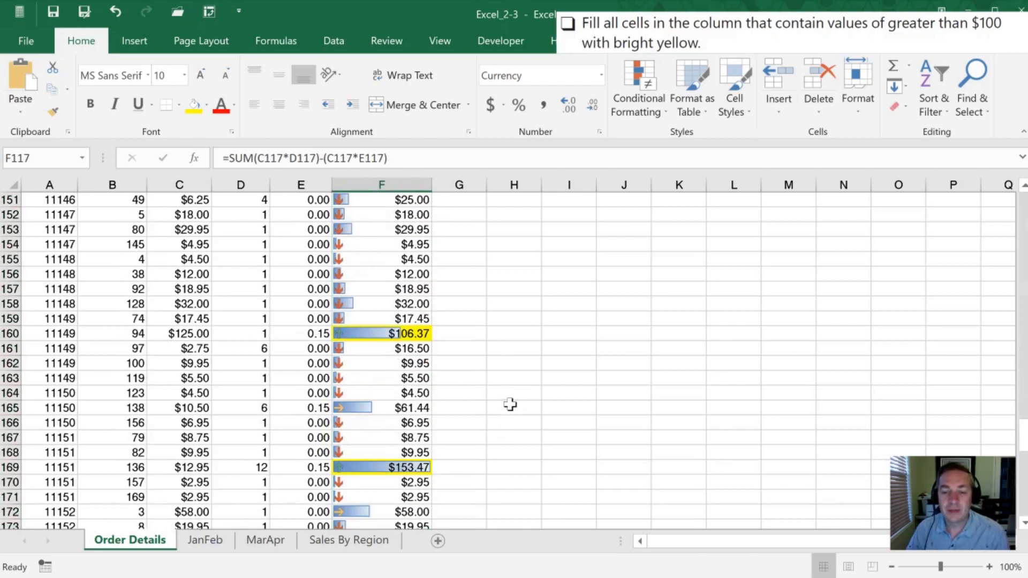
scroll("down", 3)
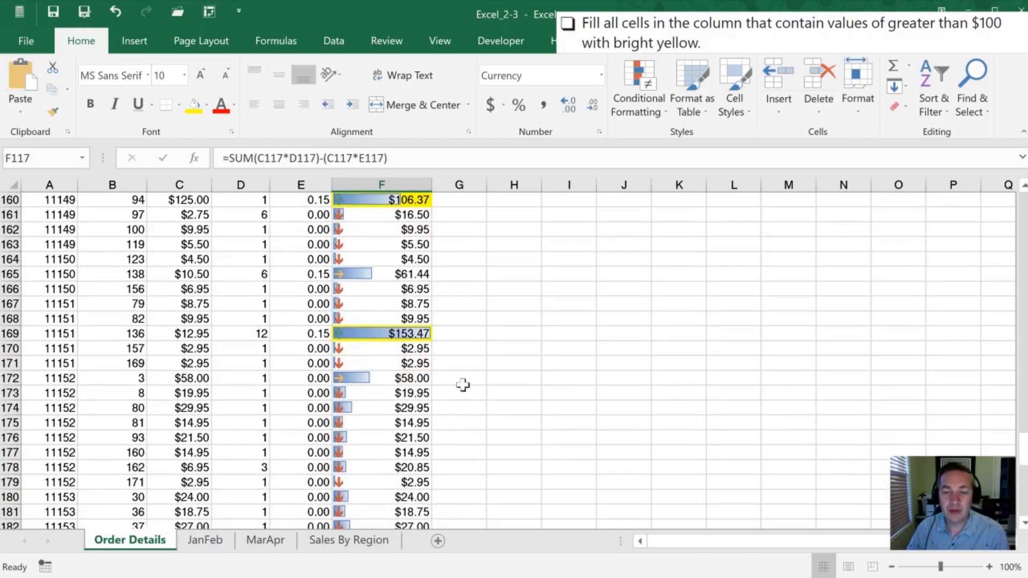
scroll("down", 3)
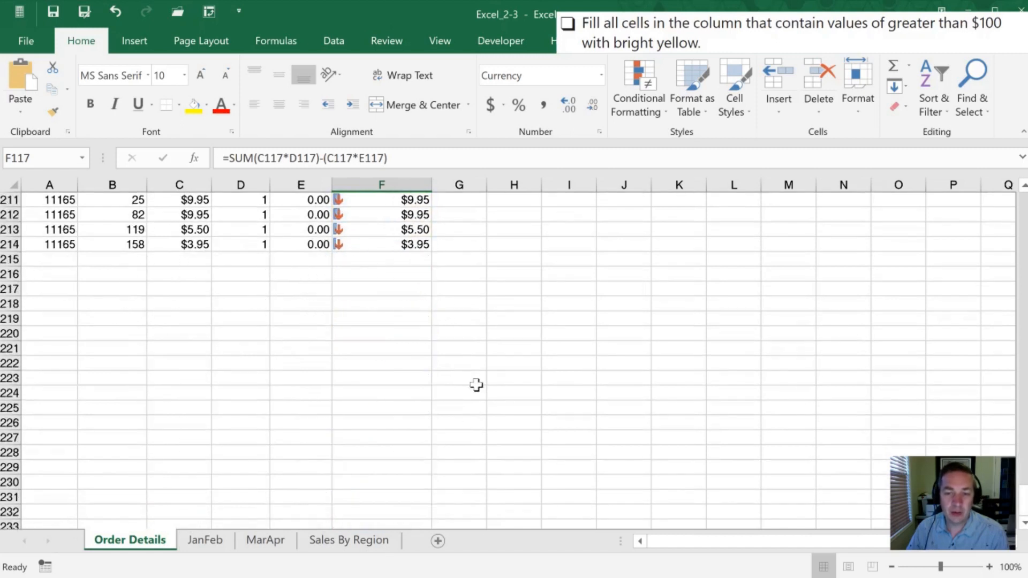
scroll("up", 3)
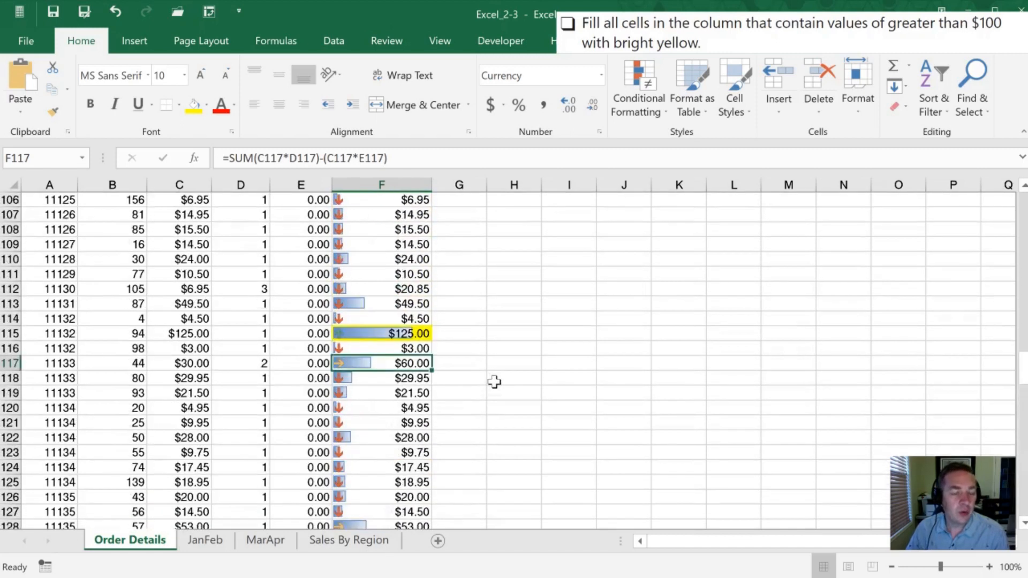
scroll("up", 3)
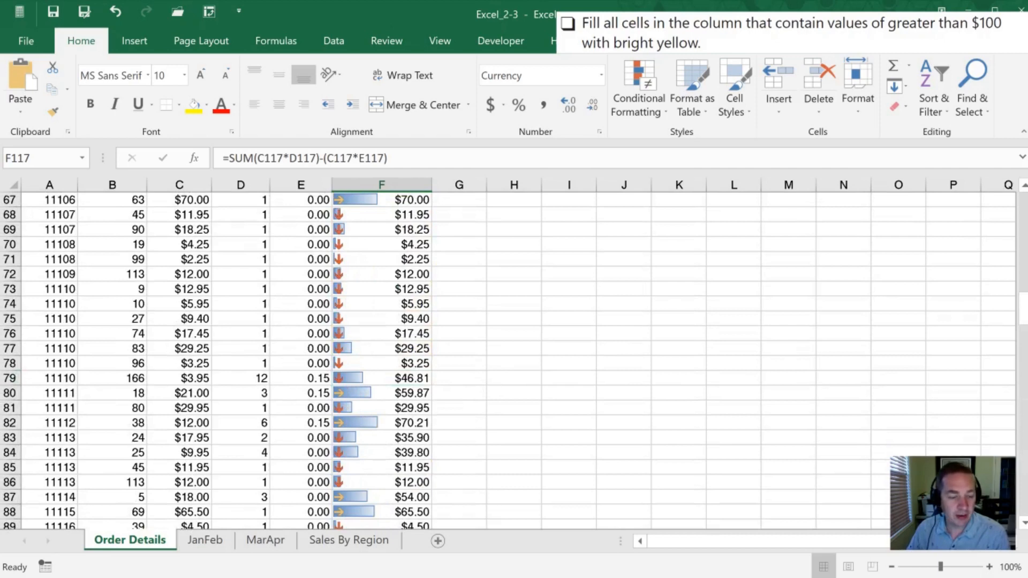